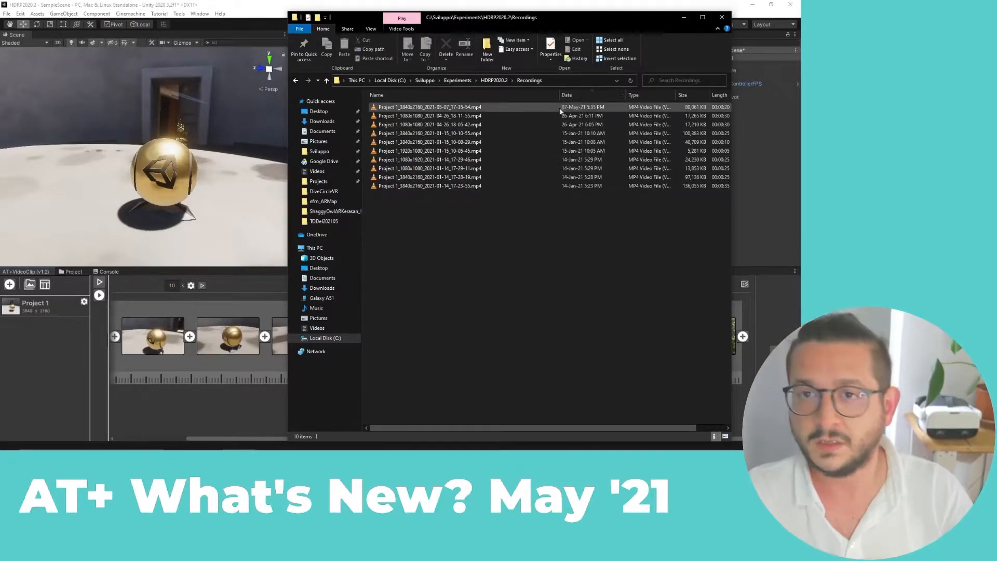
- Show Discord's AmbiensVR #announcements channel, scrolled to the AT+Explore v1.4.4 release notes
{"action": "double_click", "coordinate": [427, 107]}
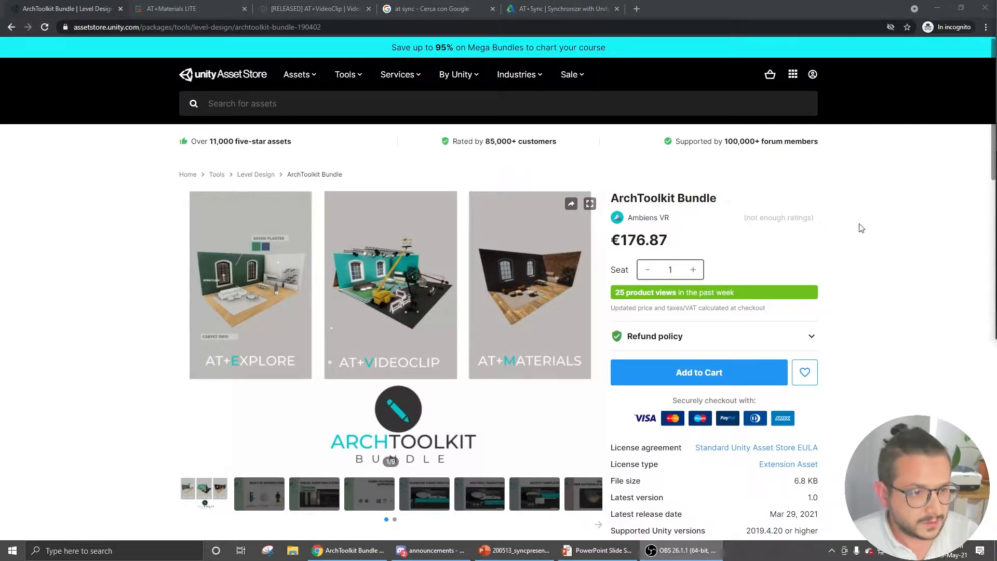
{"action": "scroll", "scroll_direction": "down", "scroll_amount": 3}
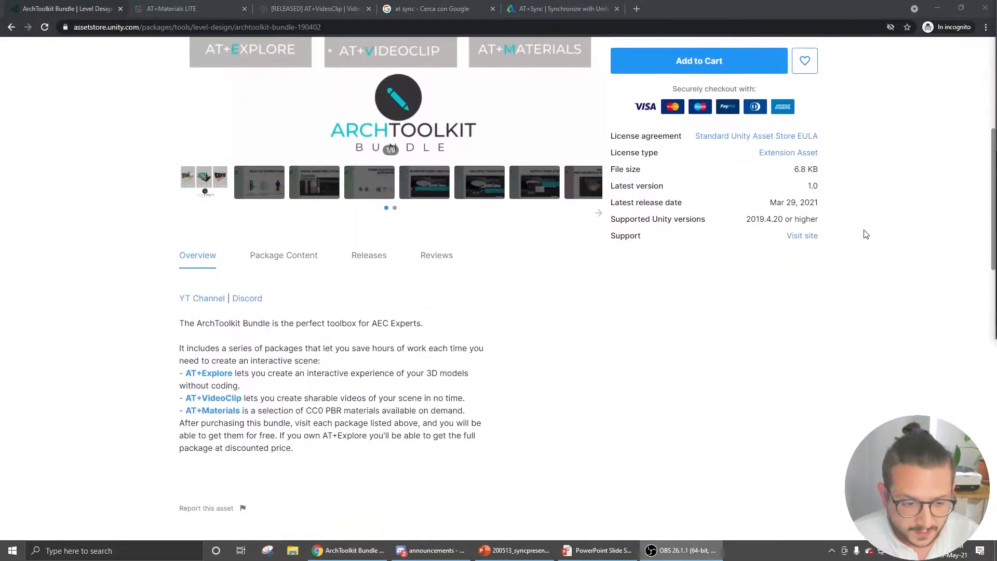
{"action": "scroll", "scroll_direction": "down", "scroll_amount": 3}
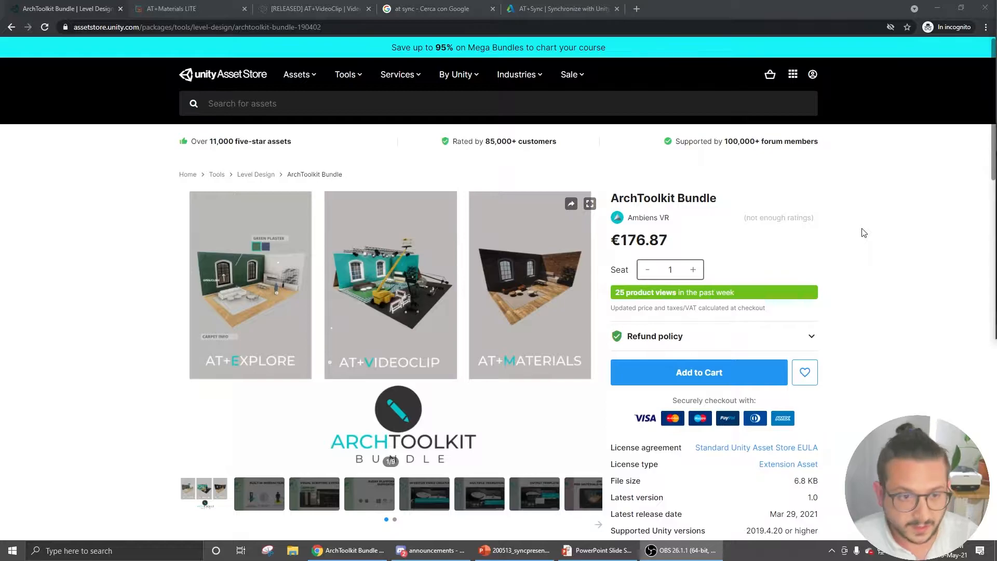
{"action": "scroll", "scroll_direction": "down", "scroll_amount": 3}
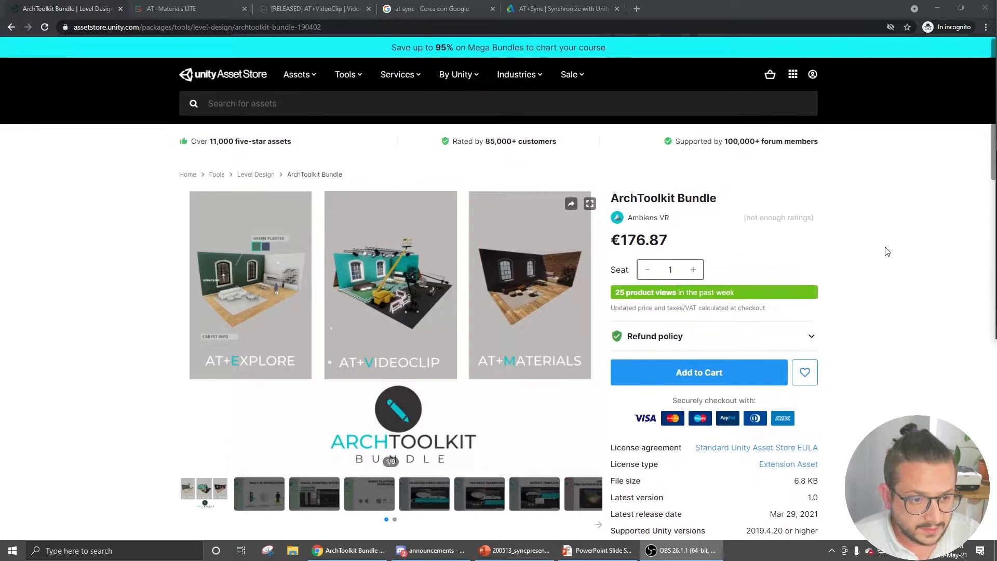
{"action": "scroll", "scroll_direction": "down", "scroll_amount": 3}
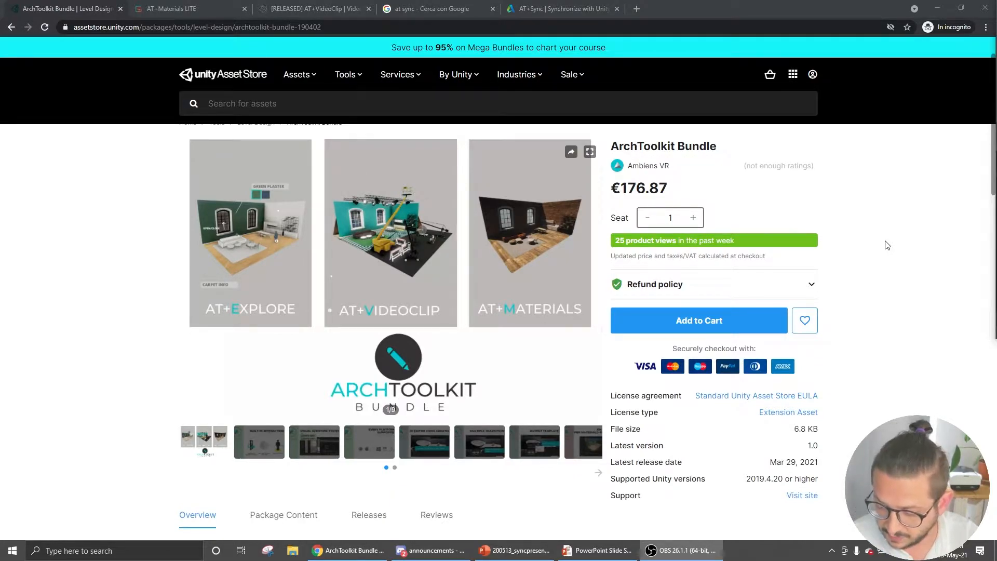
{"action": "scroll", "scroll_direction": "down", "scroll_amount": 3}
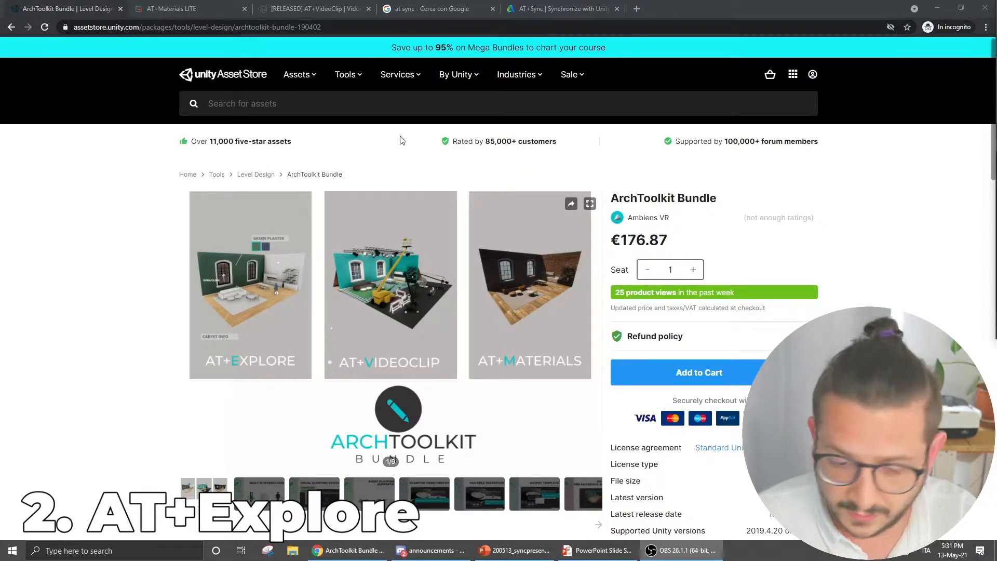
{"action": "left_click", "coordinate": [430, 550]}
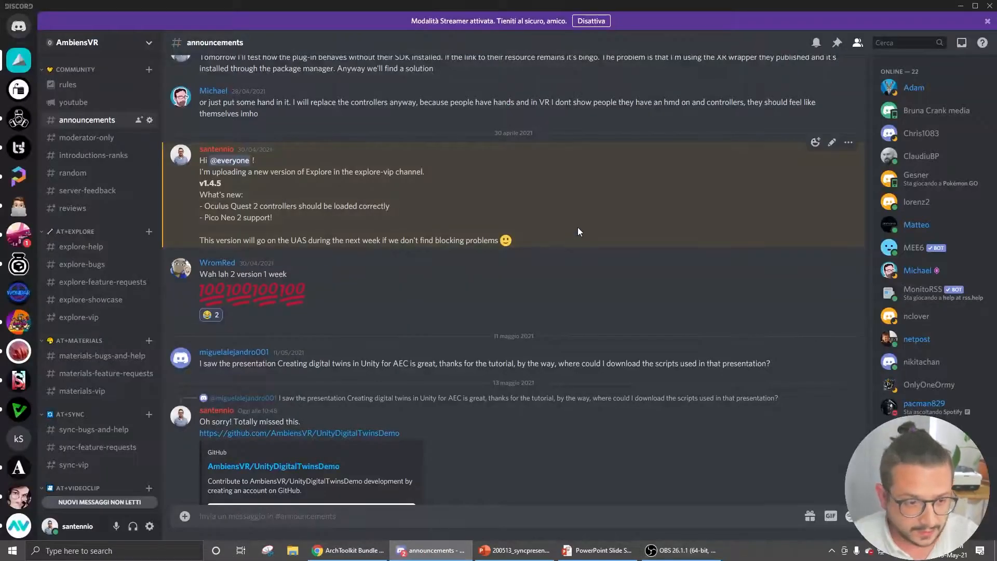
{"action": "scroll", "scroll_direction": "down", "scroll_amount": 3}
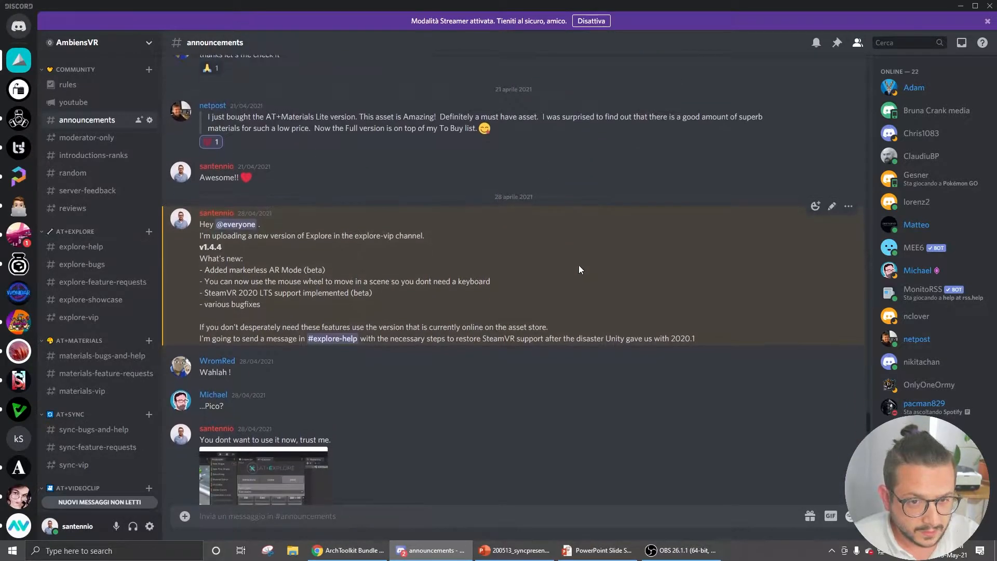
{"action": "mouse_move", "coordinate": [591, 268]}
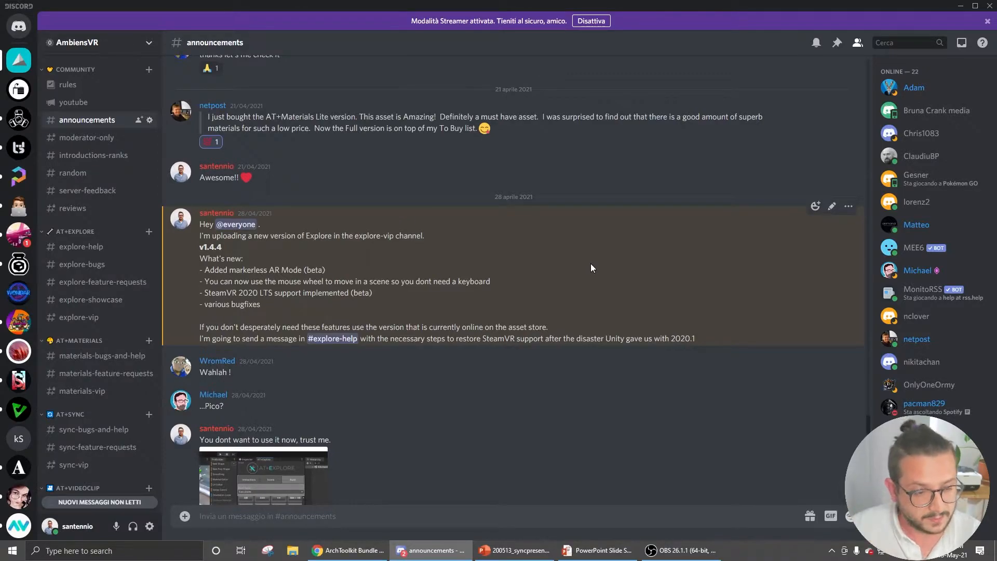
{"action": "mouse_move", "coordinate": [598, 259]}
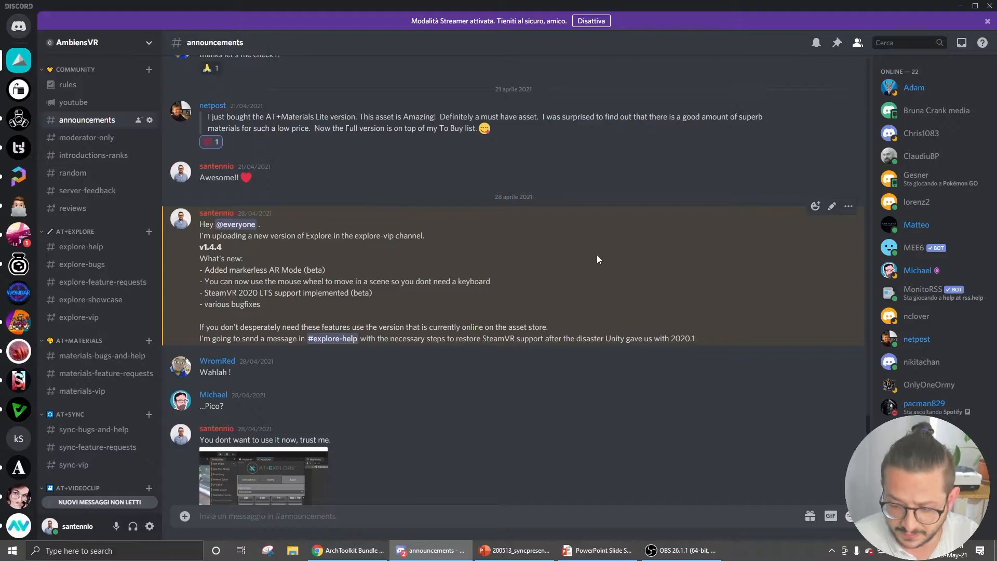
{"action": "mouse_move", "coordinate": [495, 239]}
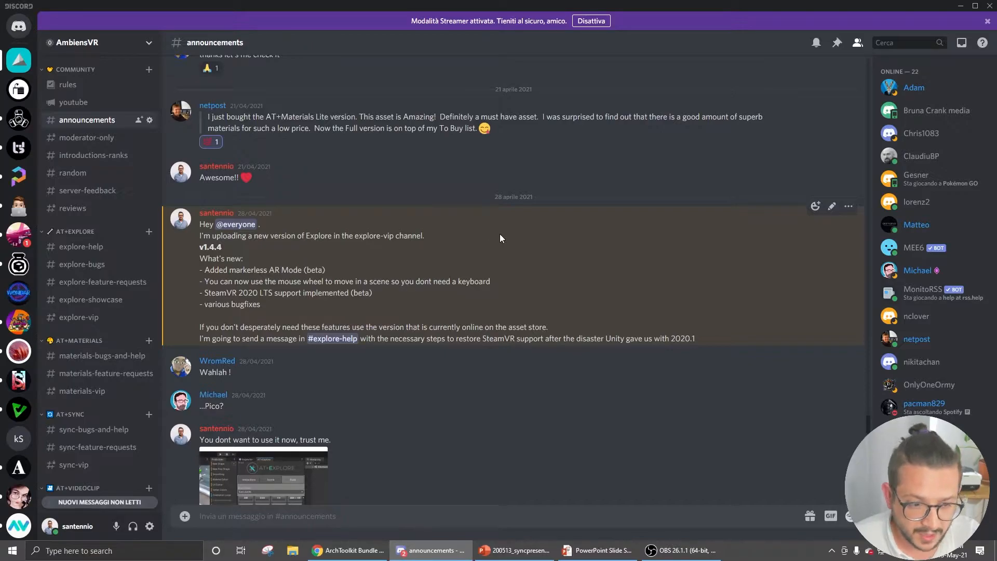
{"action": "scroll", "scroll_direction": "down", "scroll_amount": 3}
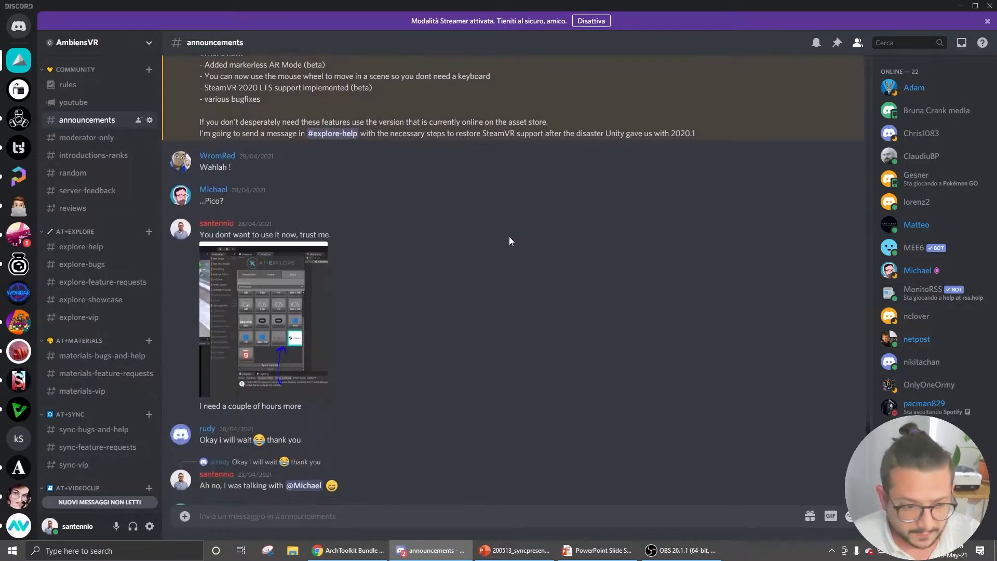
{"action": "scroll", "scroll_direction": "down", "scroll_amount": 3}
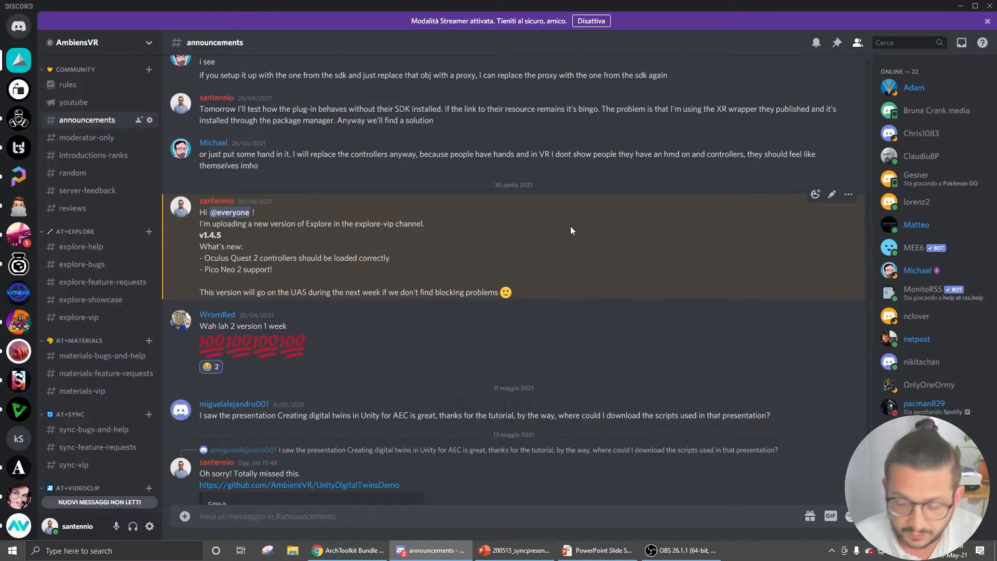
{"action": "mouse_move", "coordinate": [570, 243]}
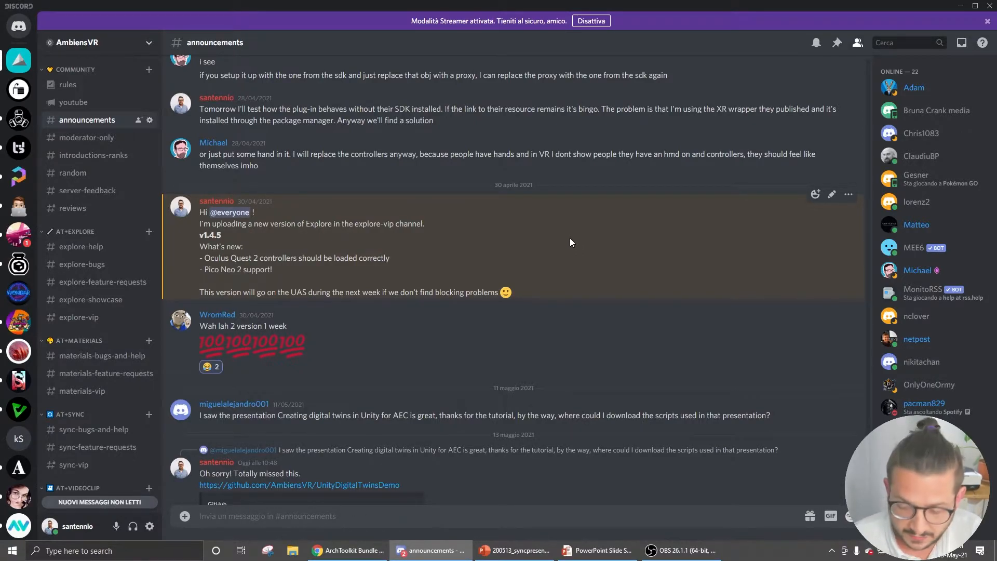
{"action": "mouse_move", "coordinate": [542, 243]}
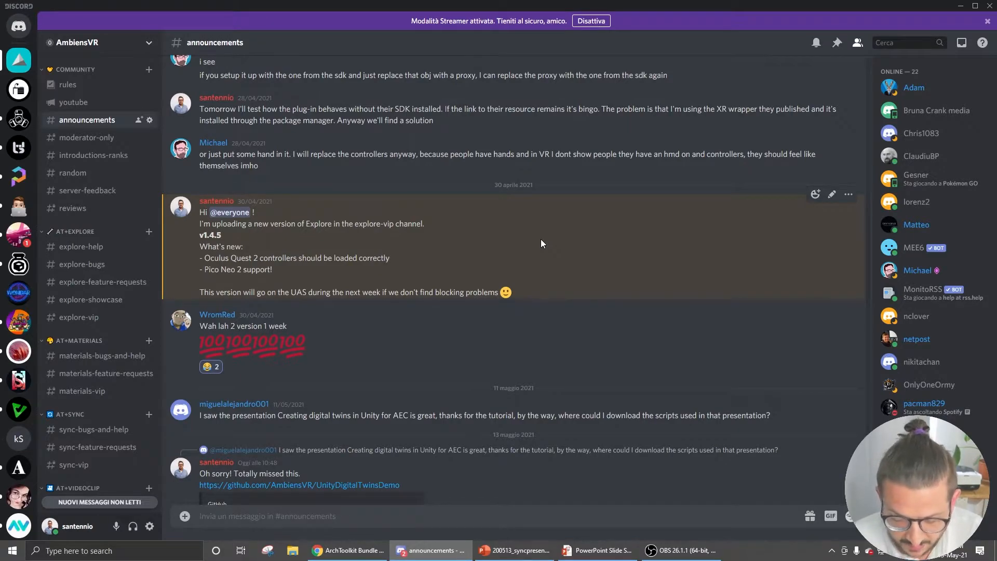
{"action": "mouse_move", "coordinate": [552, 240]}
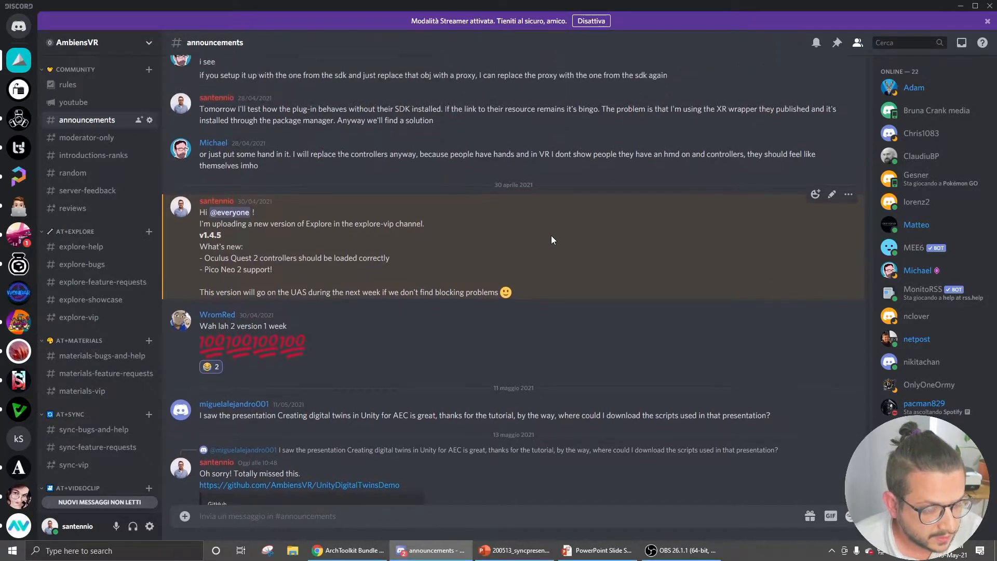
{"action": "mouse_move", "coordinate": [574, 258]}
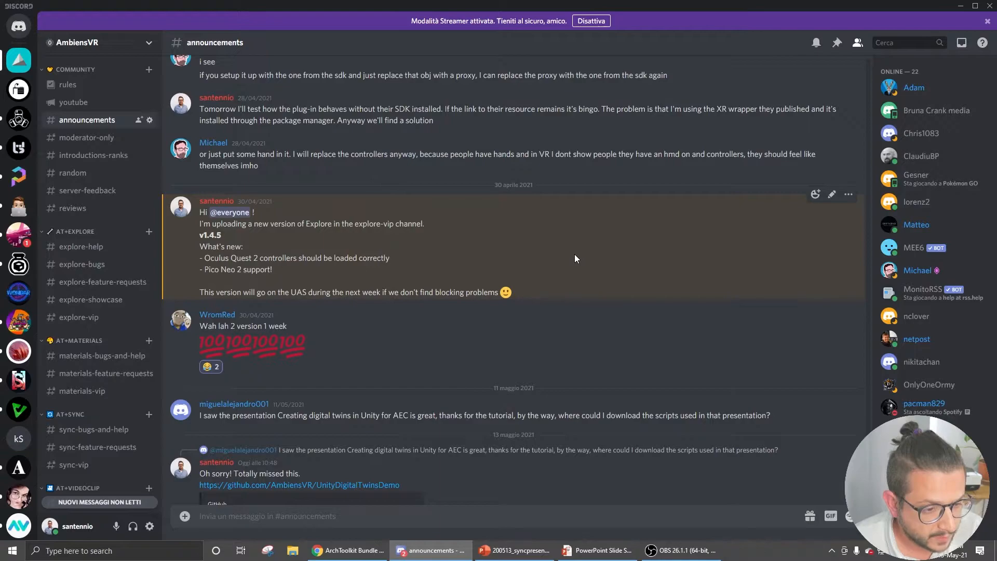
{"action": "mouse_move", "coordinate": [620, 274]}
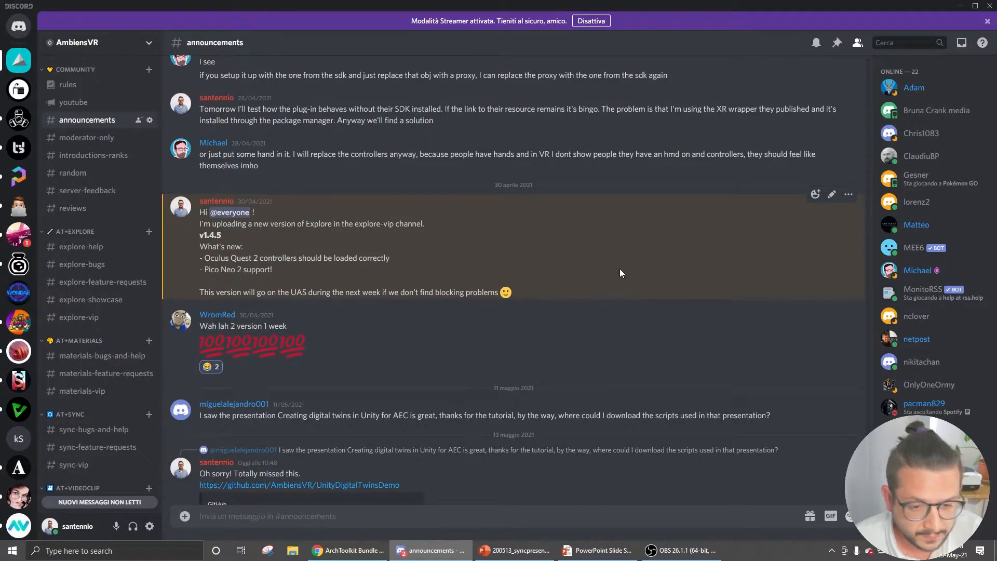
{"action": "mouse_move", "coordinate": [385, 244]}
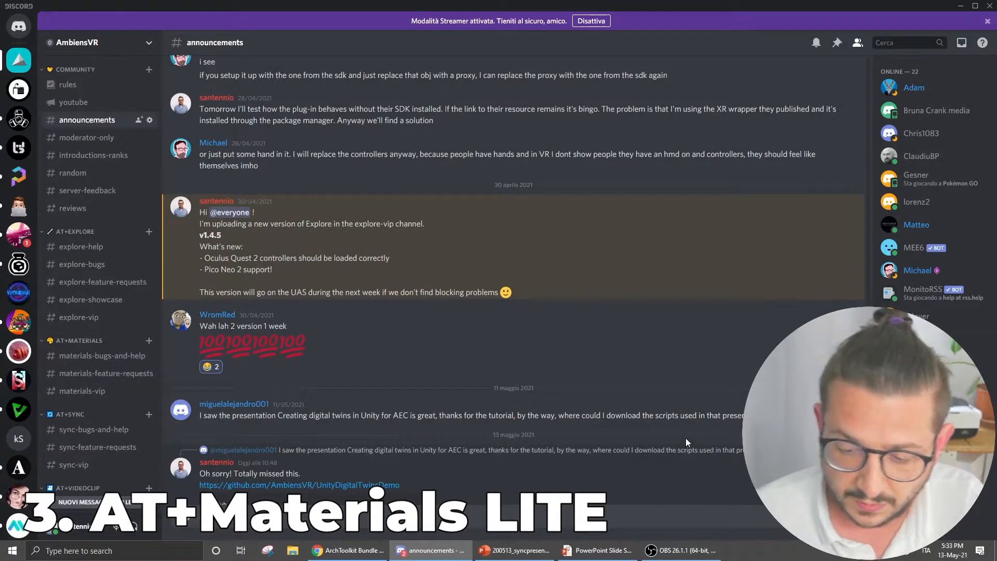
- Open the AT+Materials LITE Gumroad page and scroll through its $10 price and features
{"action": "left_click", "coordinate": [346, 550]}
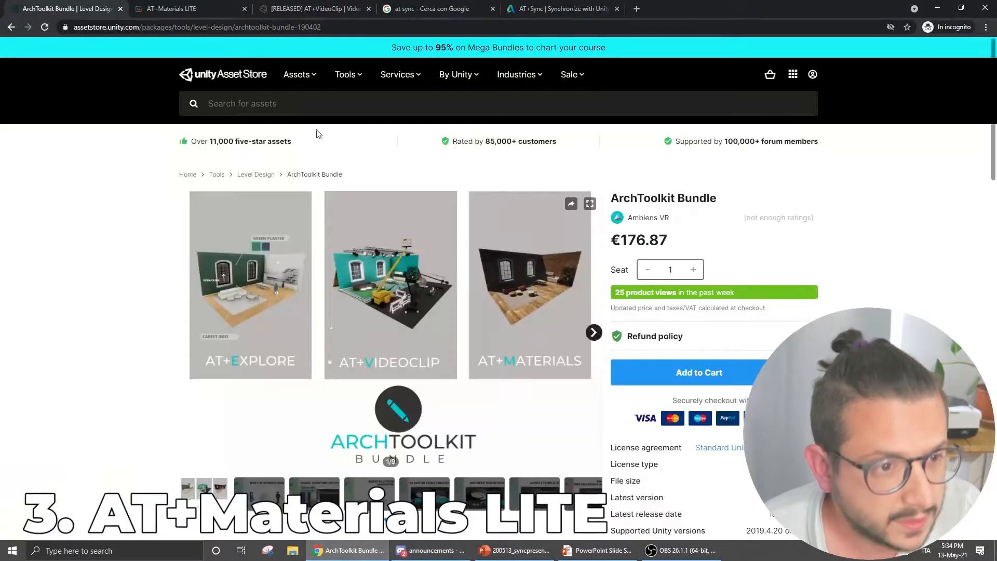
{"action": "left_click", "coordinate": [184, 8]}
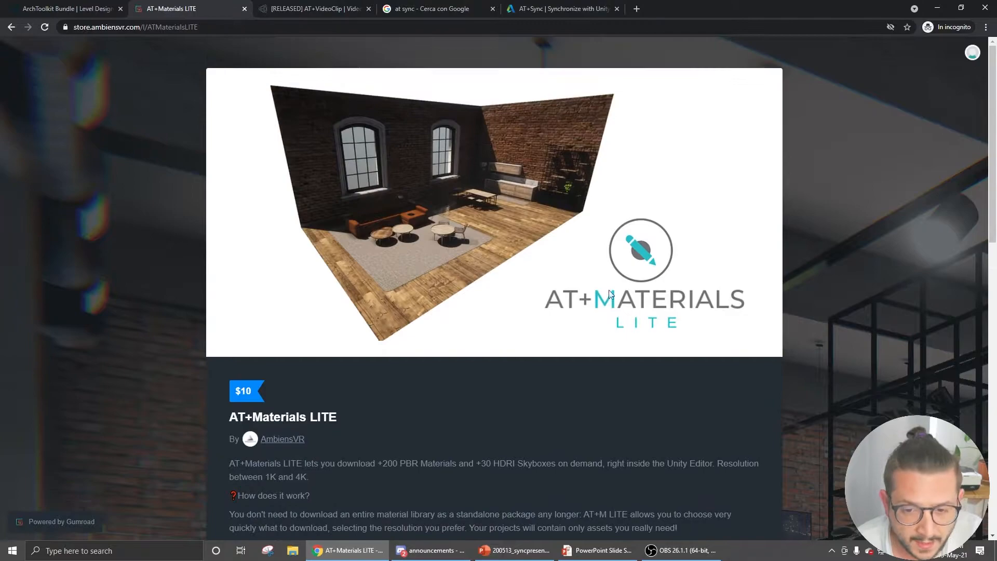
{"action": "scroll", "scroll_direction": "down", "scroll_amount": 3}
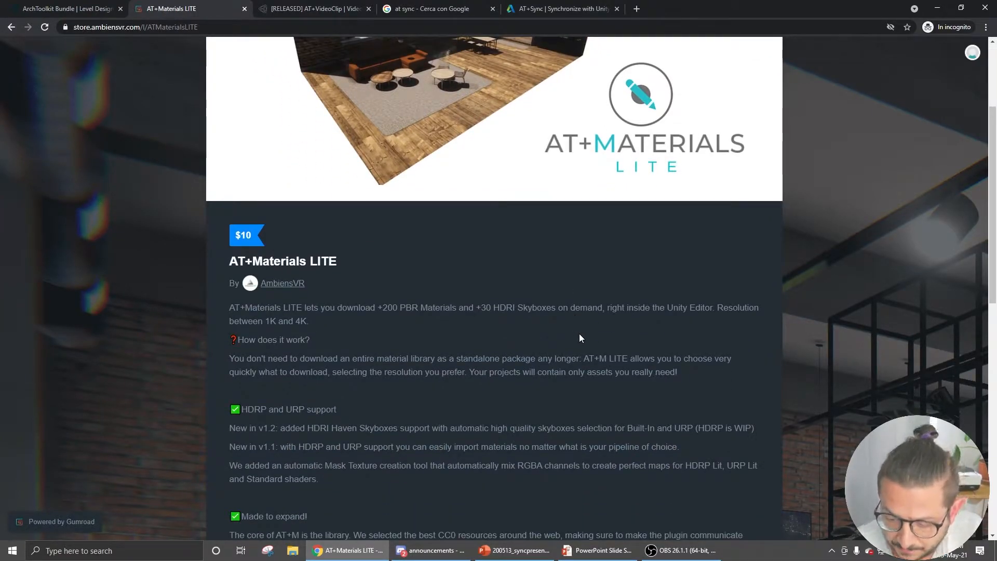
{"action": "mouse_move", "coordinate": [569, 318]}
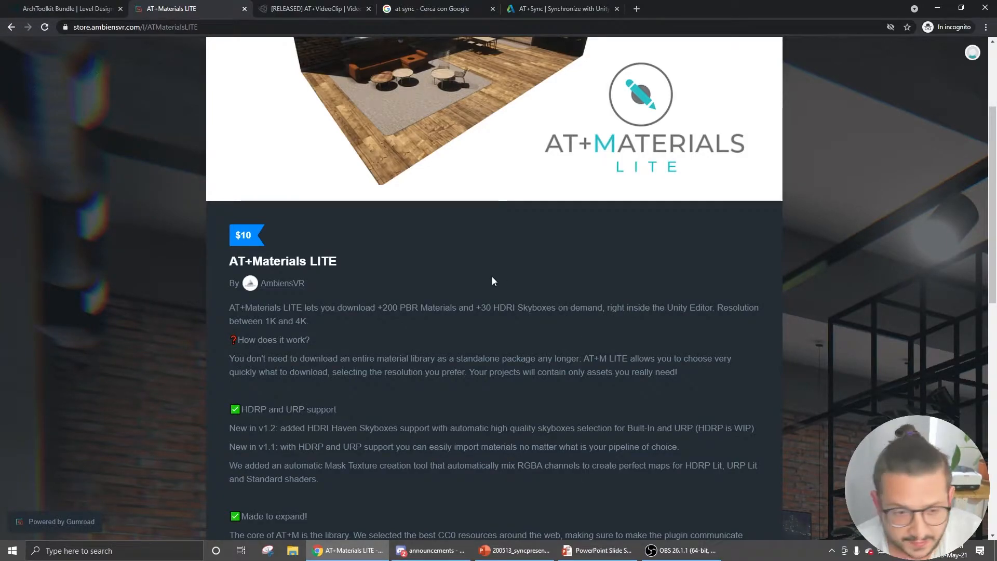
{"action": "mouse_move", "coordinate": [482, 272]}
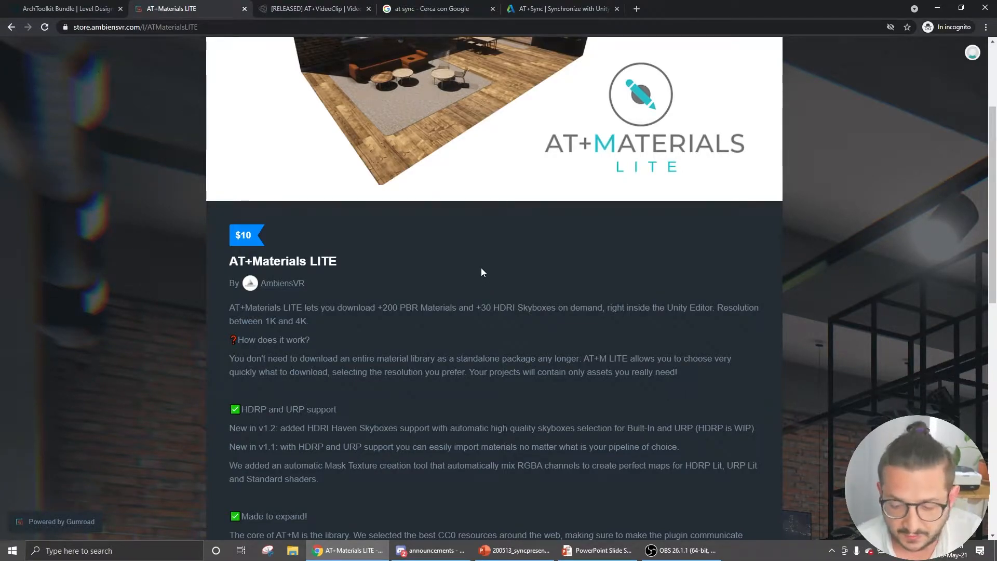
{"action": "scroll", "scroll_direction": "down", "scroll_amount": 3}
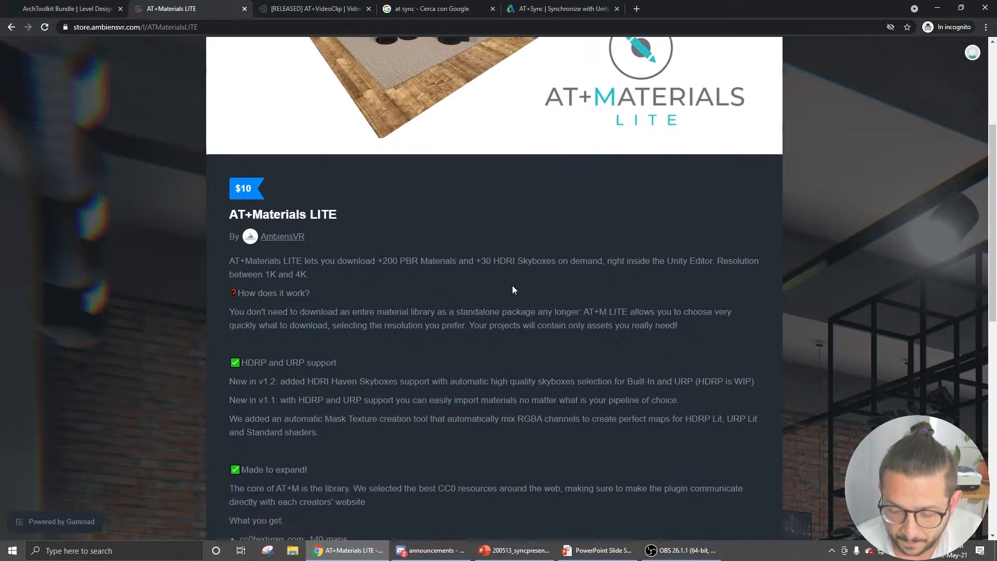
{"action": "scroll", "scroll_direction": "down", "scroll_amount": 3}
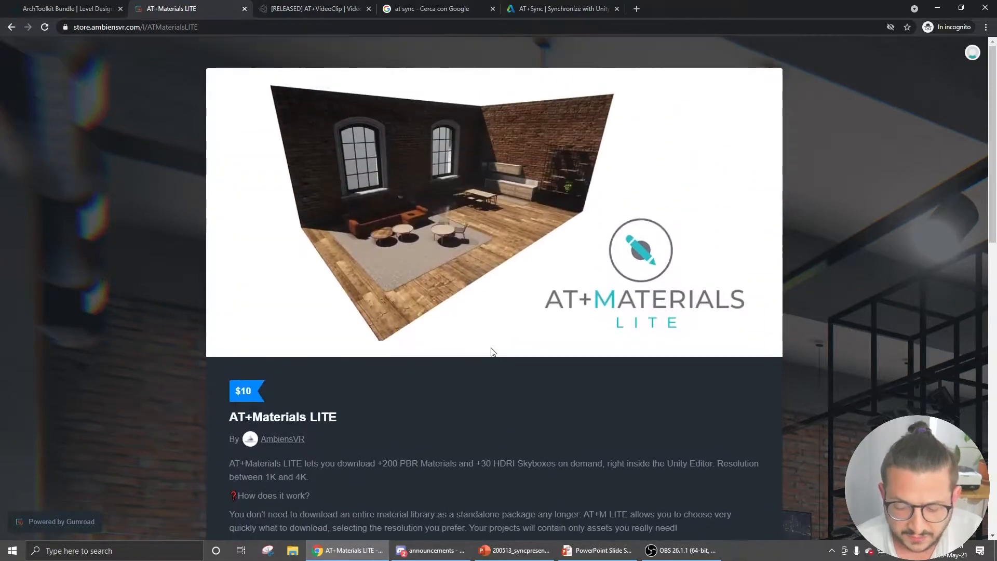
{"action": "scroll", "scroll_direction": "down", "scroll_amount": 3}
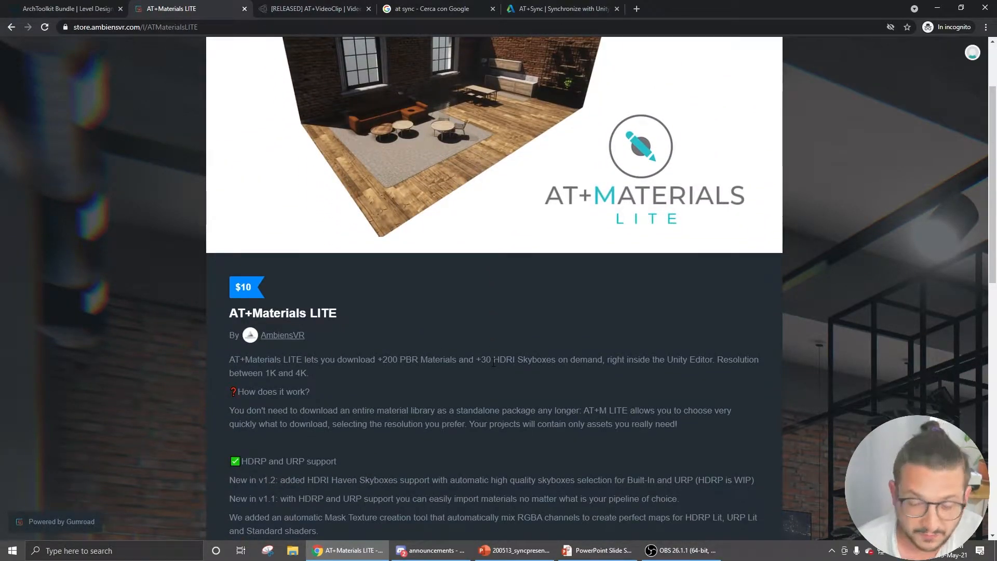
{"action": "scroll", "scroll_direction": "down", "scroll_amount": 3}
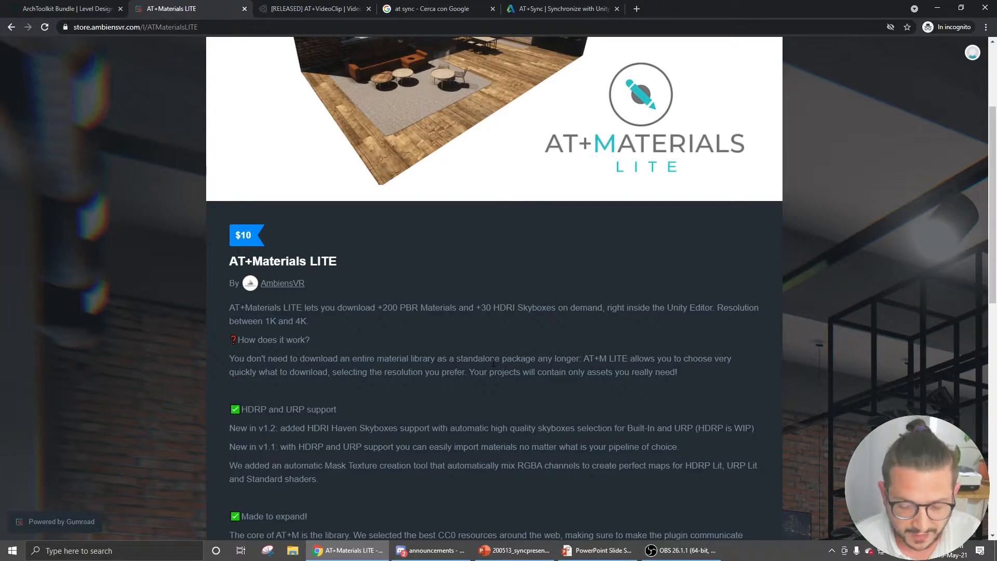
{"action": "scroll", "scroll_direction": "up", "scroll_amount": 3}
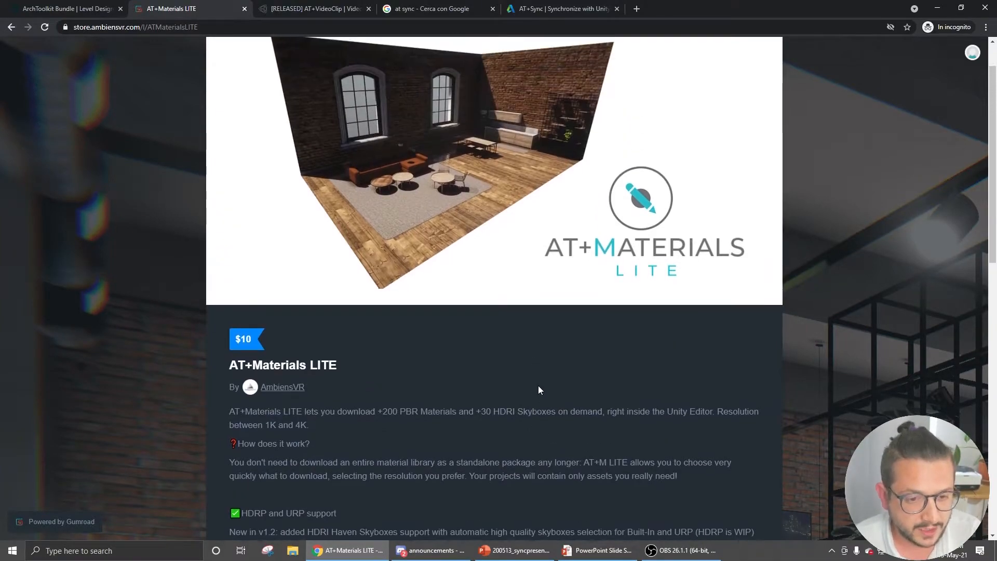
{"action": "scroll", "scroll_direction": "down", "scroll_amount": 3}
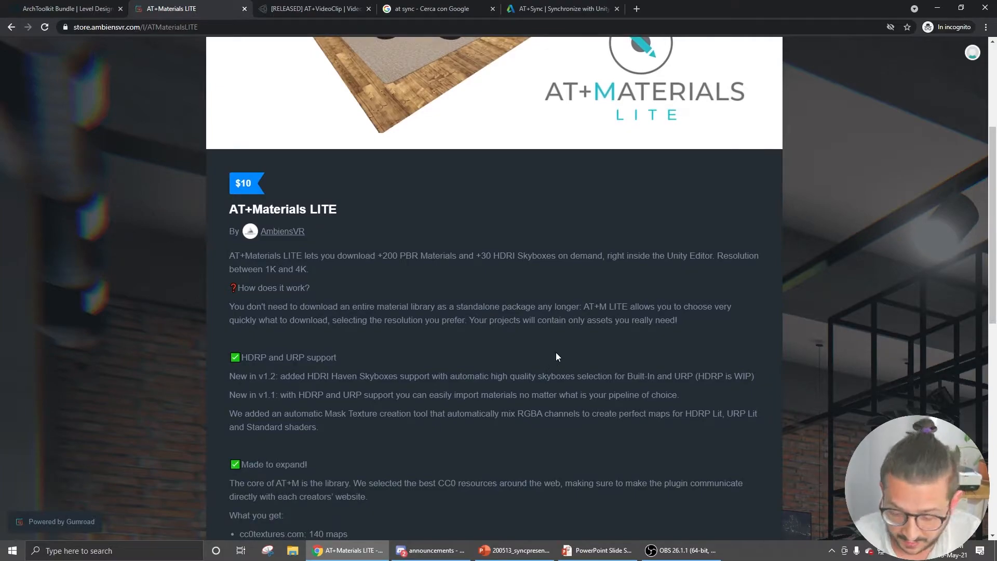
{"action": "scroll", "scroll_direction": "up", "scroll_amount": 3}
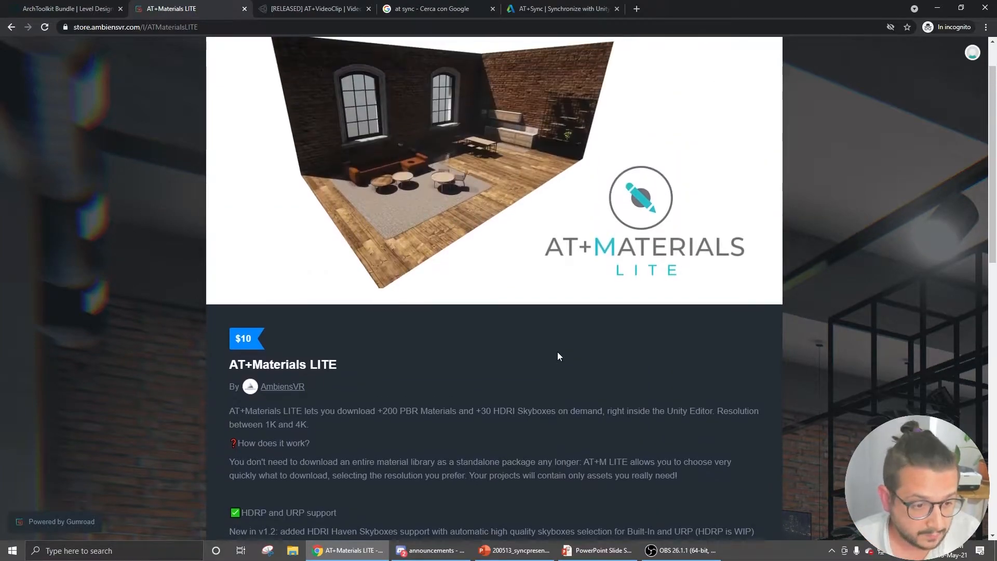
{"action": "scroll", "scroll_direction": "down", "scroll_amount": 3}
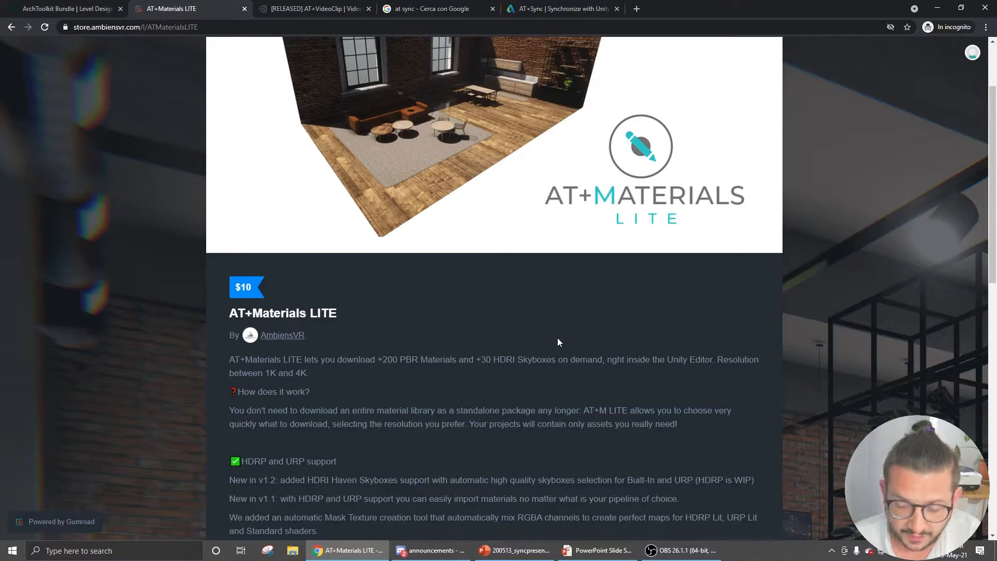
{"action": "scroll", "scroll_direction": "down", "scroll_amount": 3}
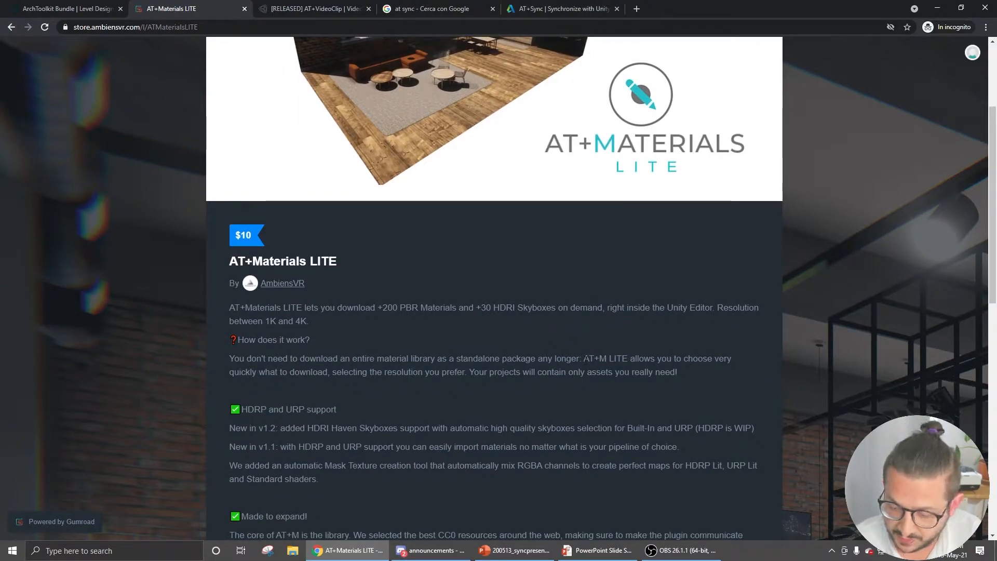
{"action": "mouse_move", "coordinate": [499, 321]}
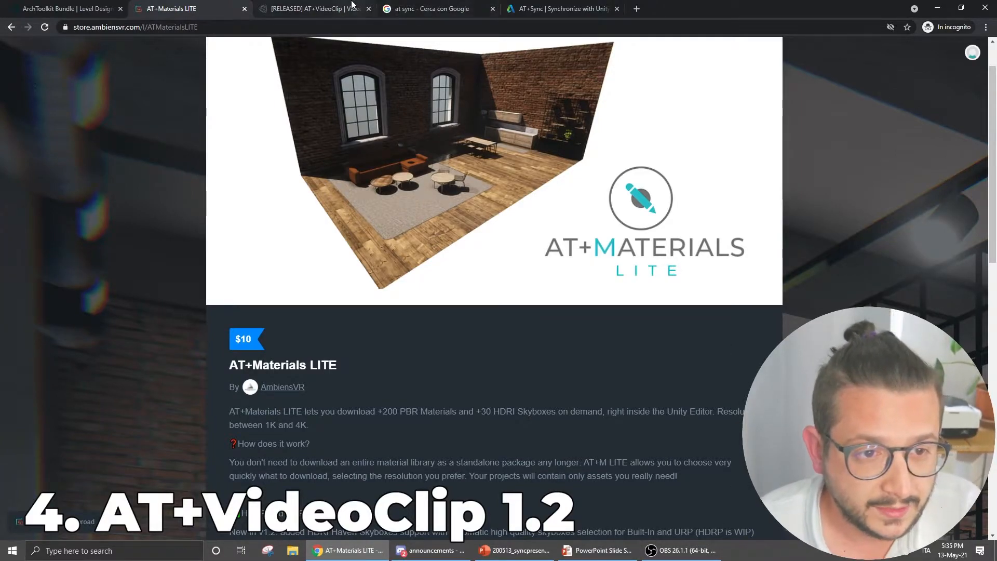
- Show the [RELEASED] AT+VideoClip forum thread at the v1.2 preview video and changelog
{"action": "left_click", "coordinate": [311, 8]}
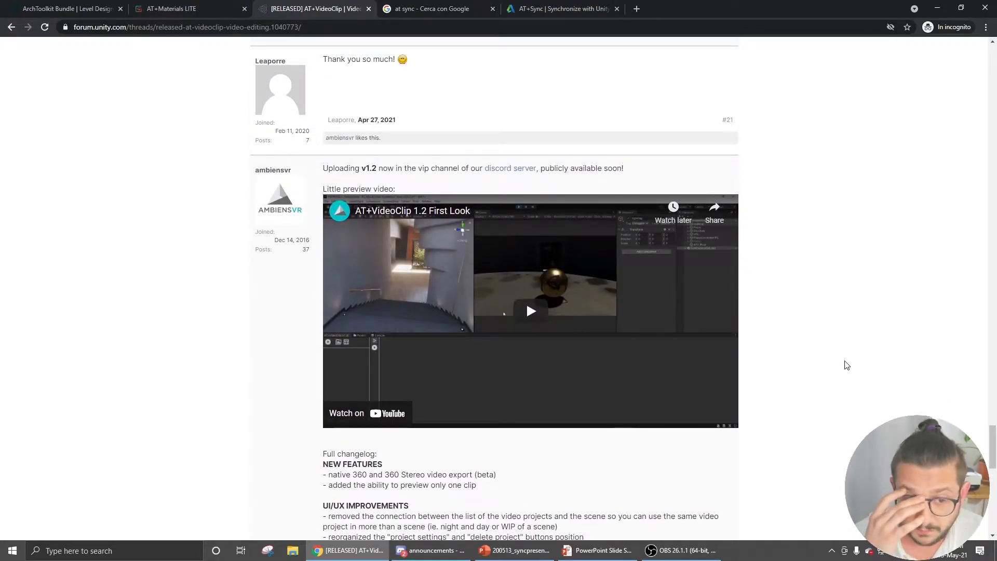
{"action": "mouse_move", "coordinate": [834, 312]}
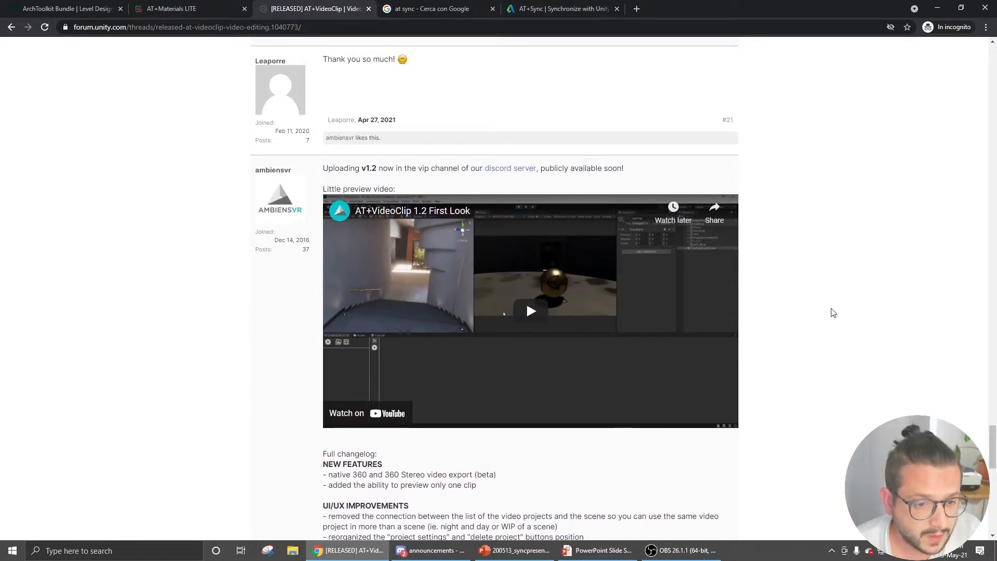
{"action": "scroll", "scroll_direction": "down", "scroll_amount": 3}
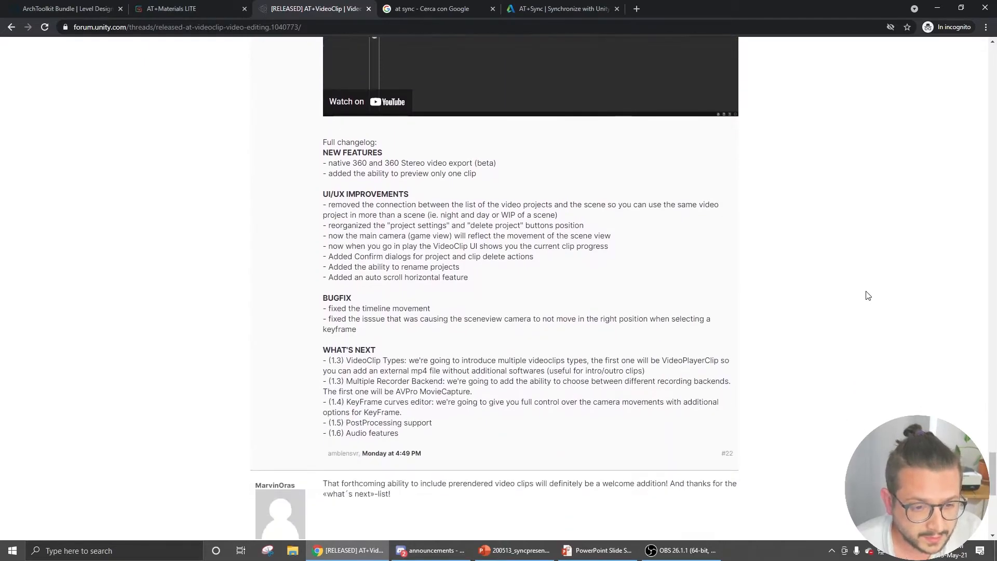
{"action": "mouse_move", "coordinate": [844, 306]}
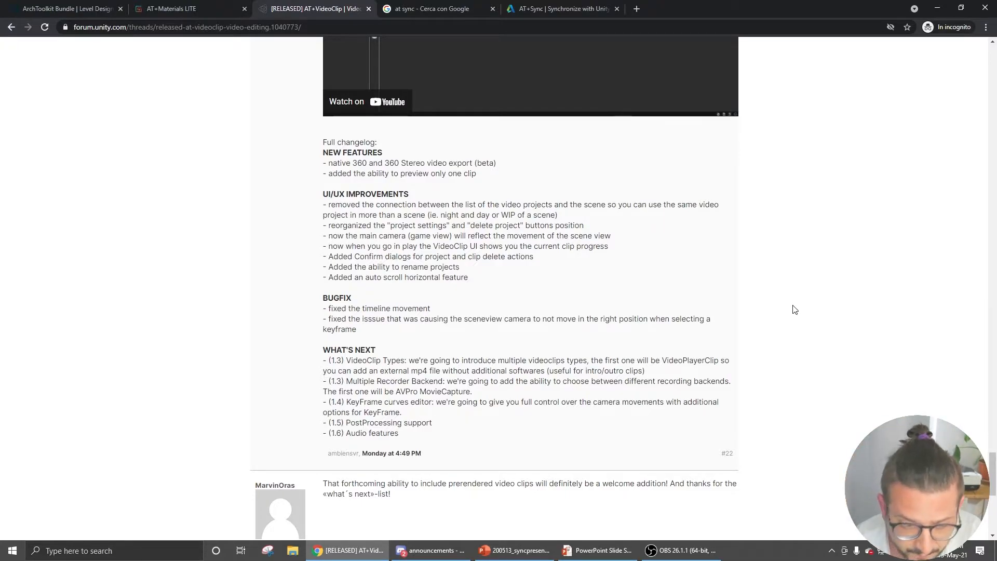
{"action": "scroll", "scroll_direction": "down", "scroll_amount": 3}
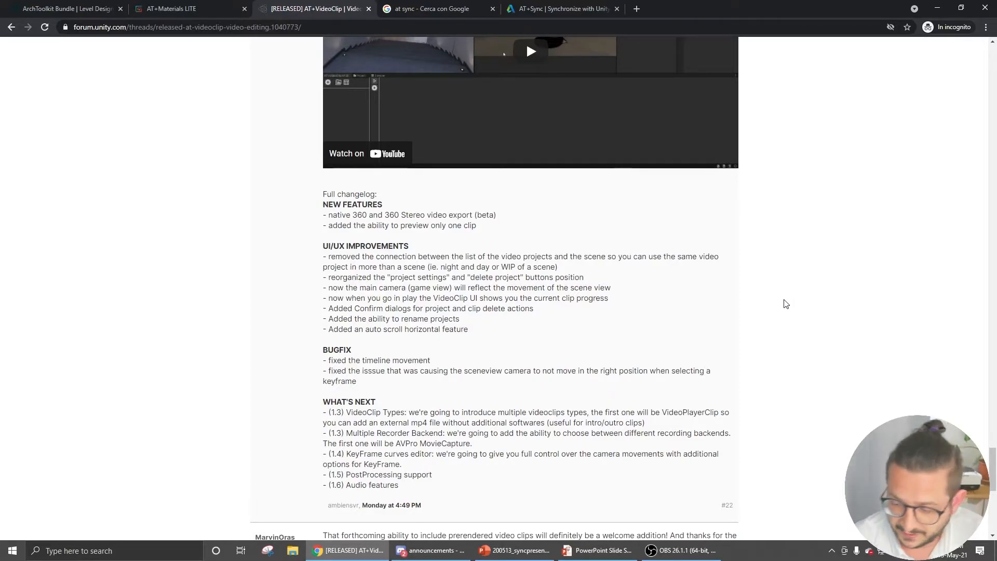
{"action": "scroll", "scroll_direction": "up", "scroll_amount": 3}
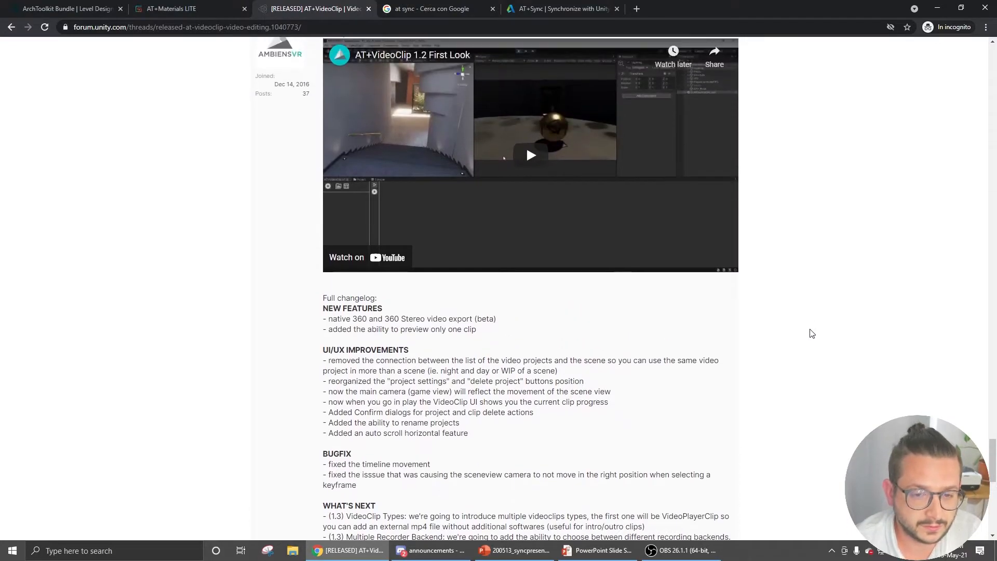
{"action": "scroll", "scroll_direction": "down", "scroll_amount": 3}
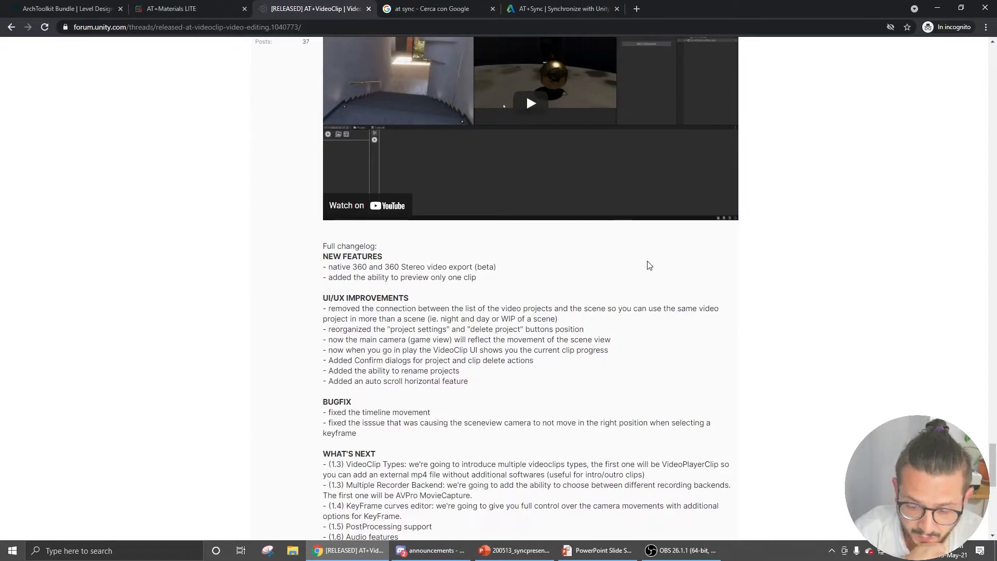
{"action": "mouse_move", "coordinate": [679, 249]}
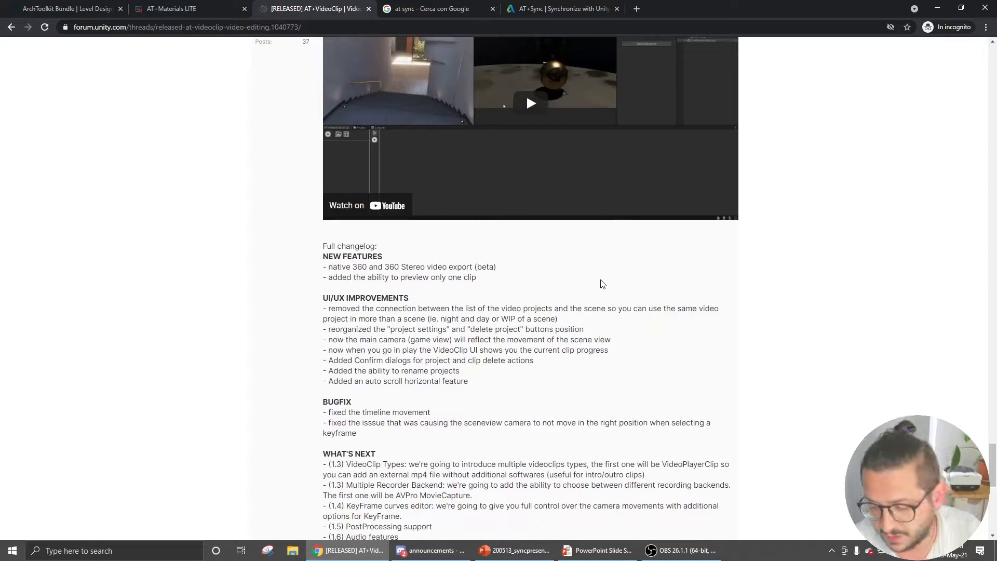
{"action": "mouse_move", "coordinate": [535, 279]}
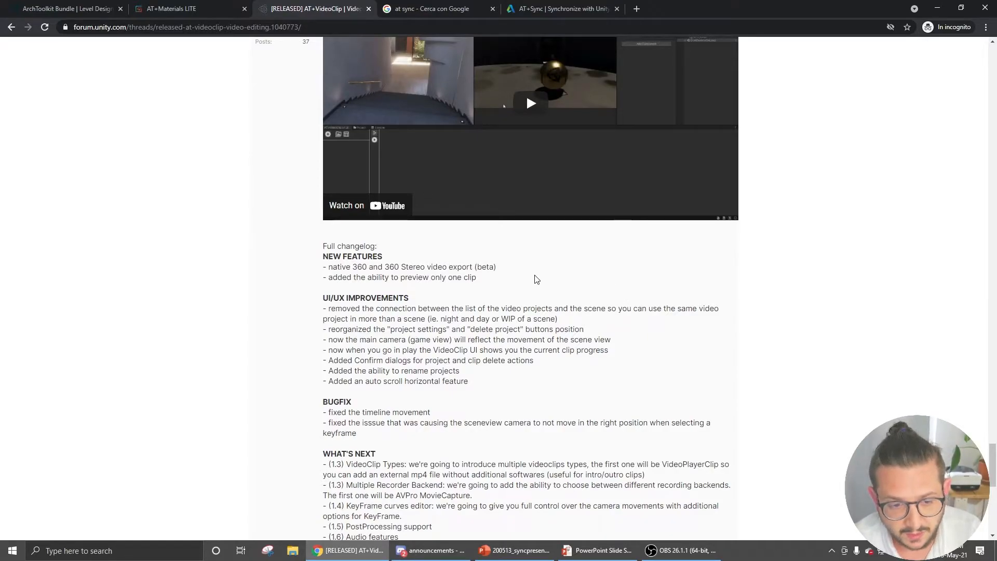
{"action": "mouse_move", "coordinate": [652, 329]}
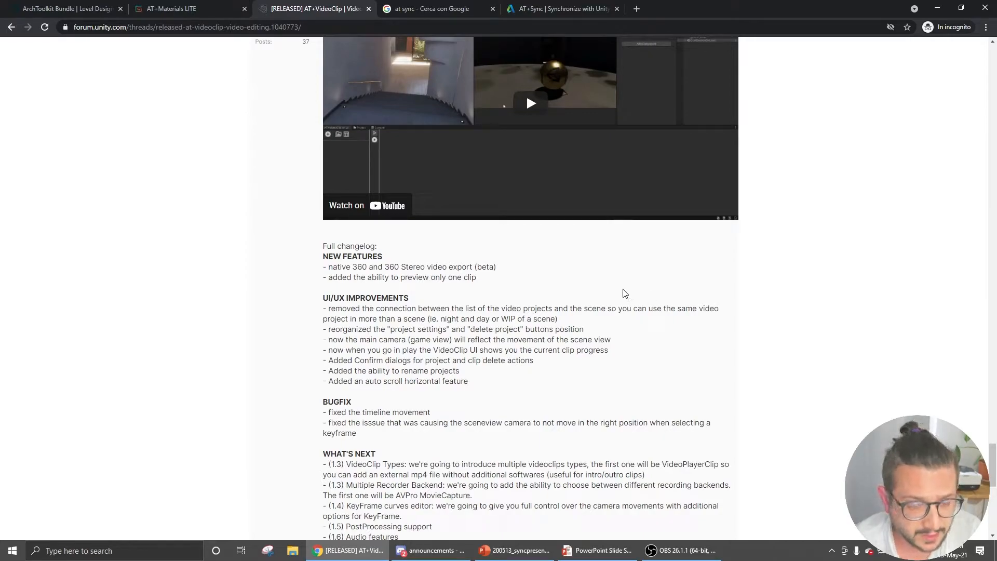
{"action": "scroll", "scroll_direction": "down", "scroll_amount": 3}
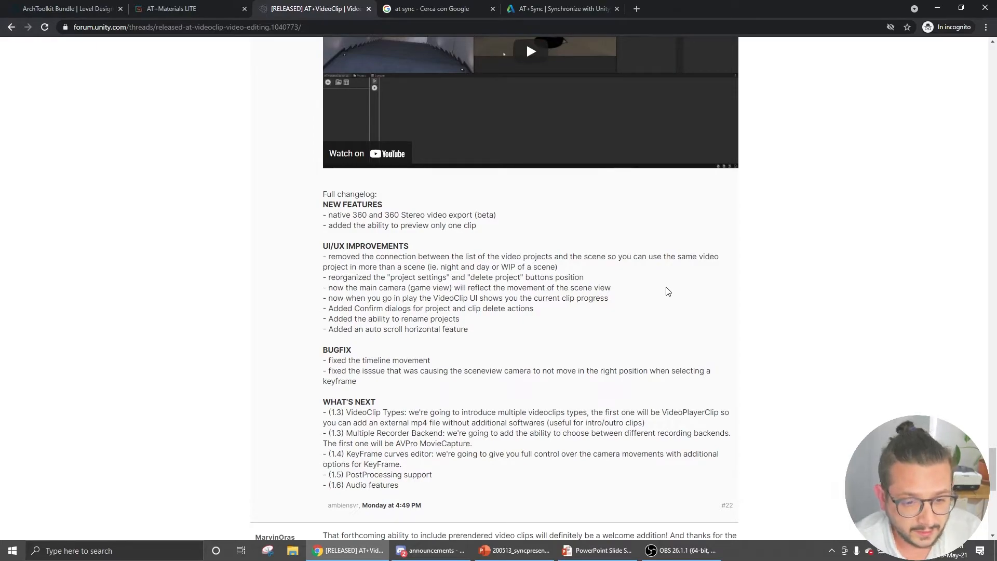
{"action": "mouse_move", "coordinate": [631, 266]}
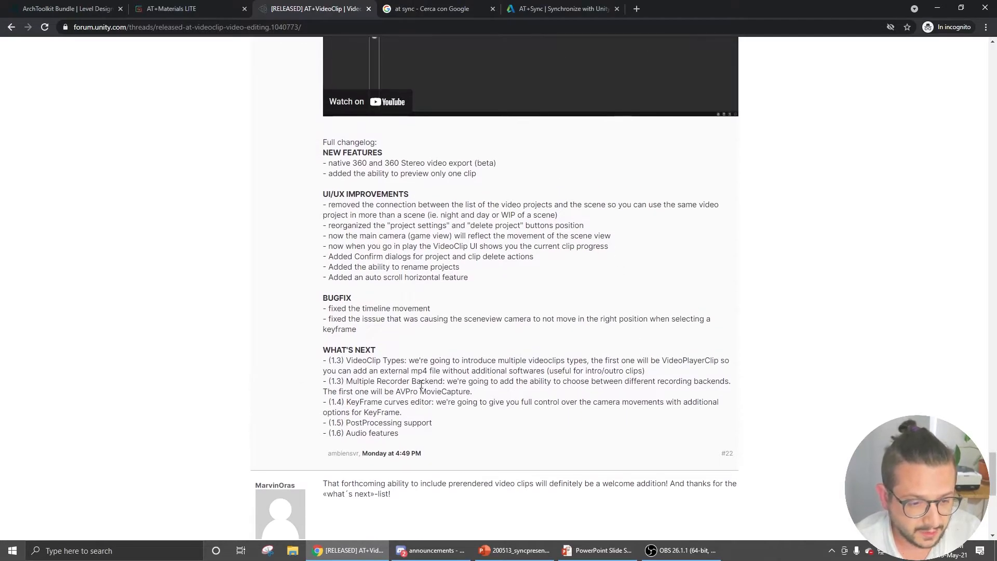
{"action": "scroll", "scroll_direction": "down", "scroll_amount": 3}
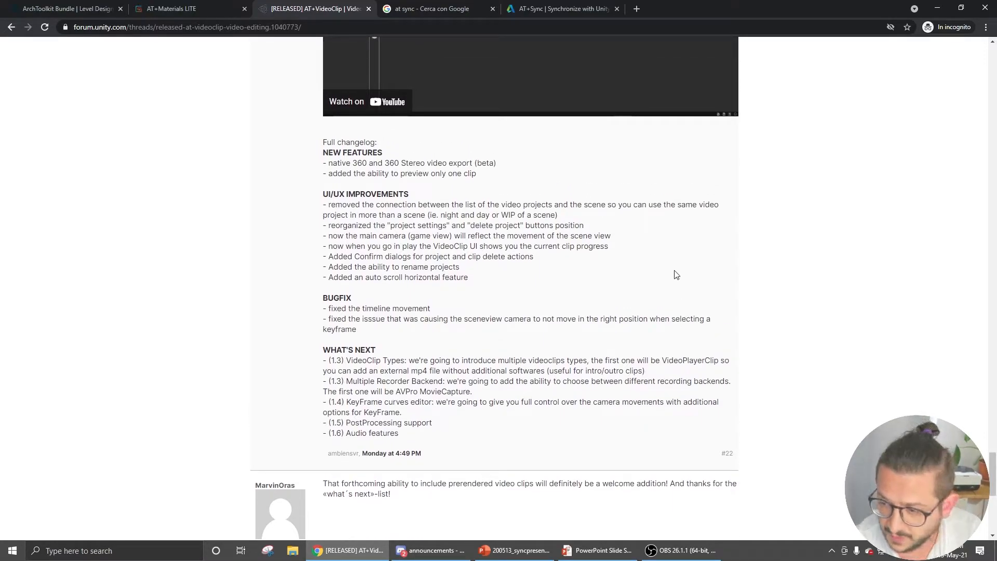
{"action": "mouse_move", "coordinate": [604, 267]}
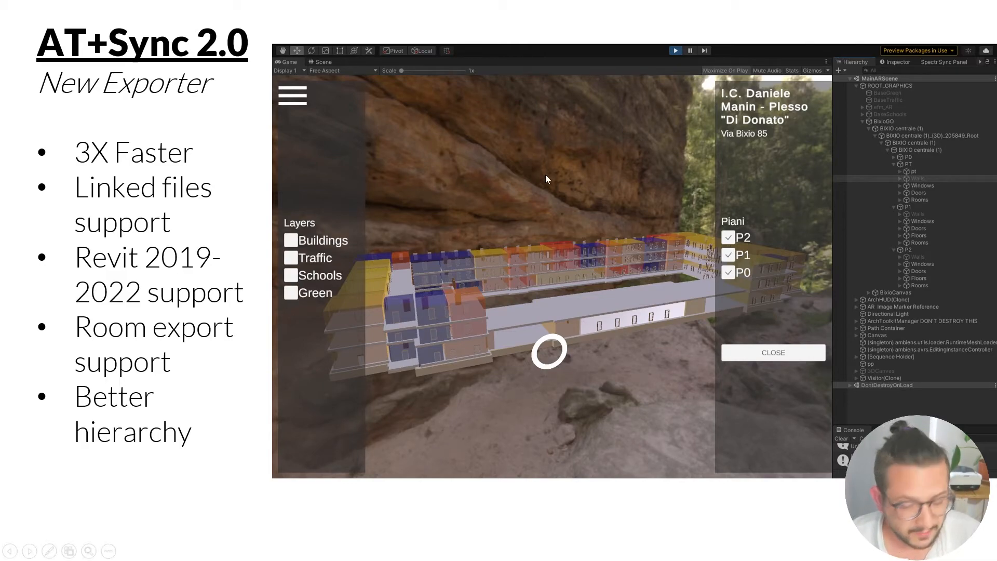
{"action": "mouse_move", "coordinate": [521, 164]}
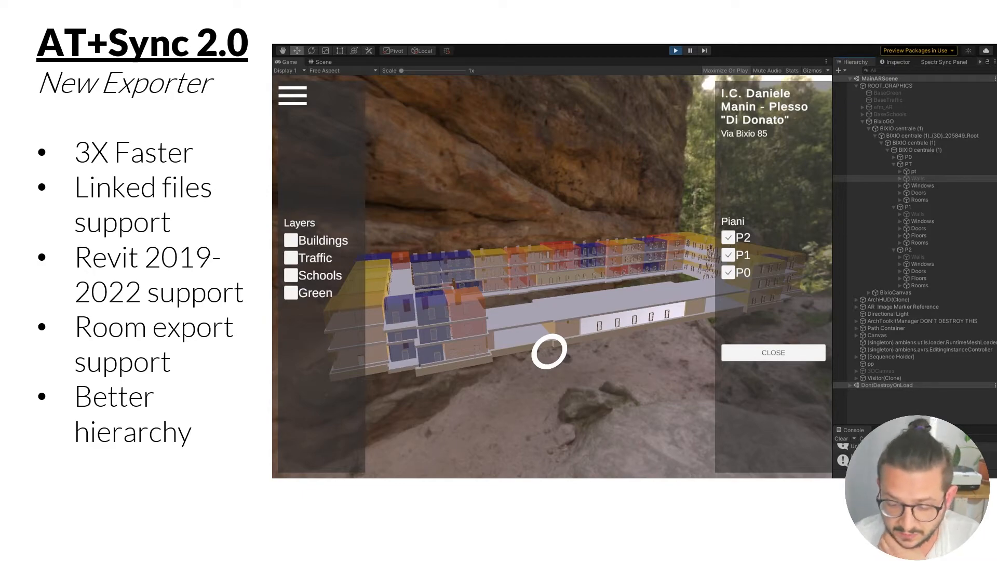
{"action": "mouse_move", "coordinate": [556, 144]}
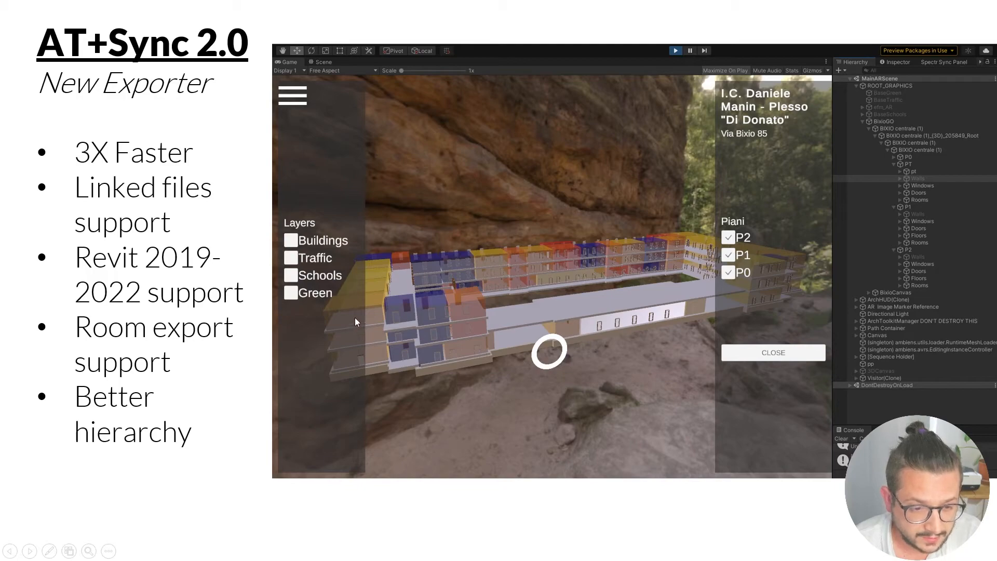
{"action": "mouse_move", "coordinate": [509, 267]}
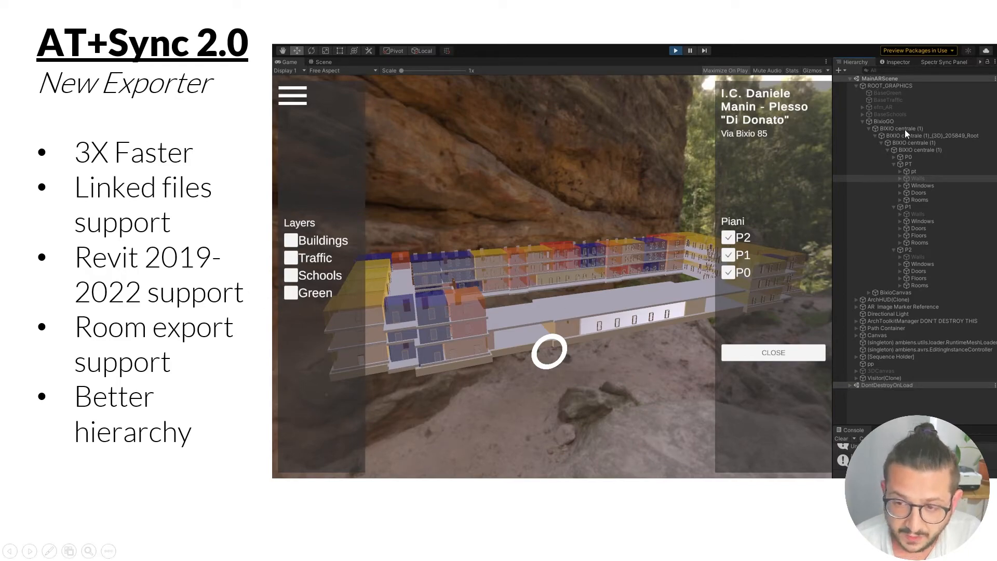
{"action": "mouse_move", "coordinate": [704, 223]}
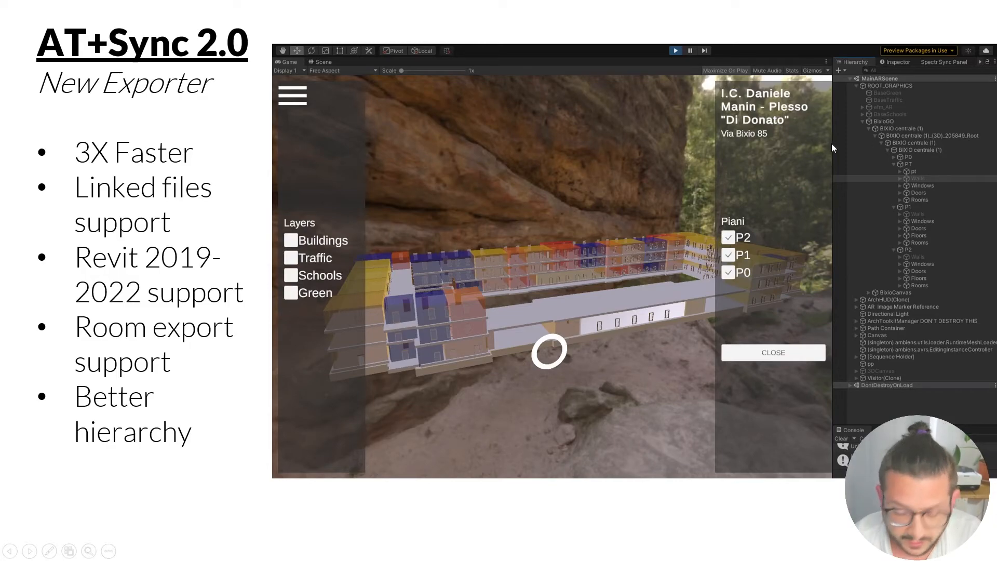
{"action": "mouse_move", "coordinate": [612, 224]}
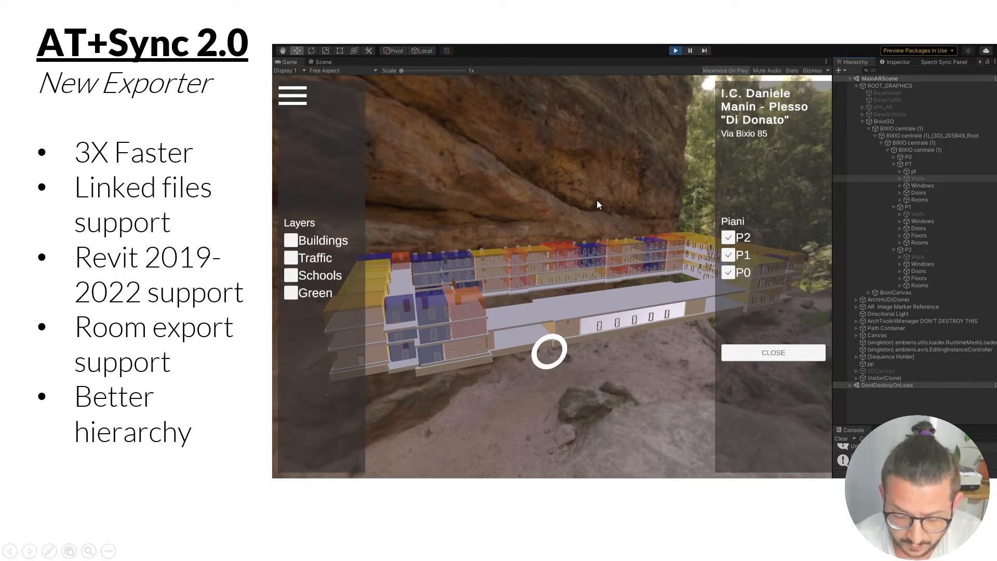
{"action": "mouse_move", "coordinate": [632, 220]}
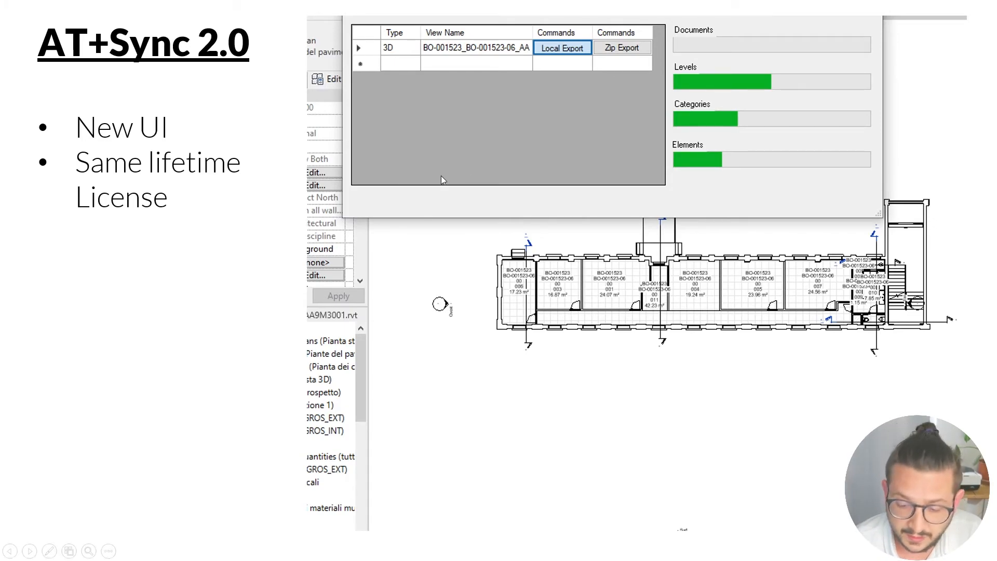
{"action": "mouse_move", "coordinate": [432, 169]}
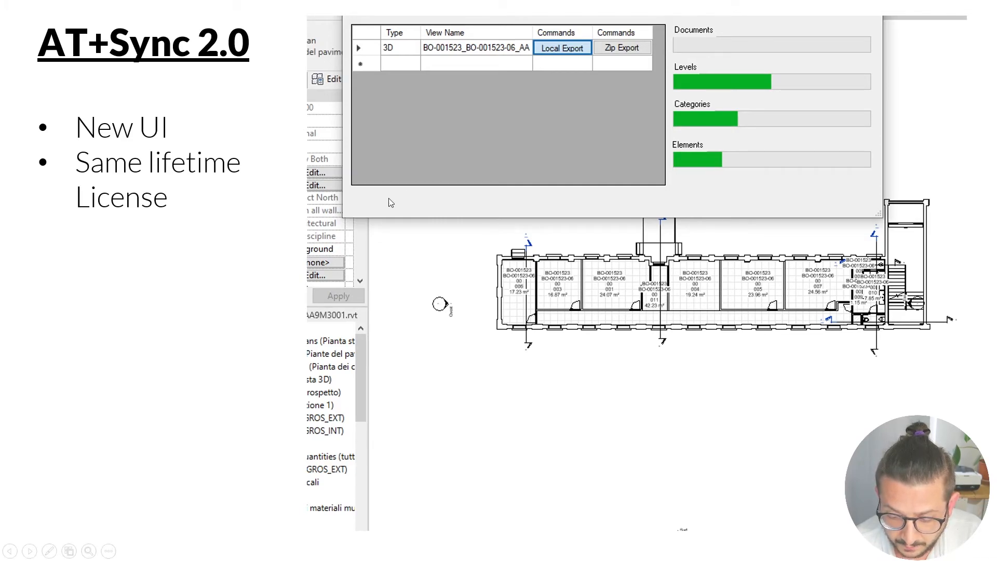
{"action": "mouse_move", "coordinate": [402, 202]}
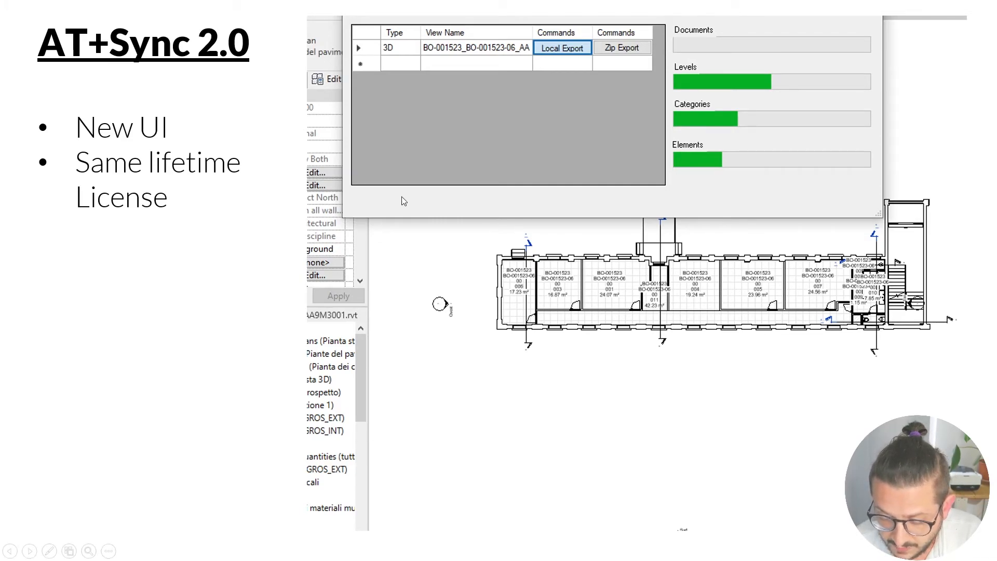
{"action": "mouse_move", "coordinate": [461, 184]}
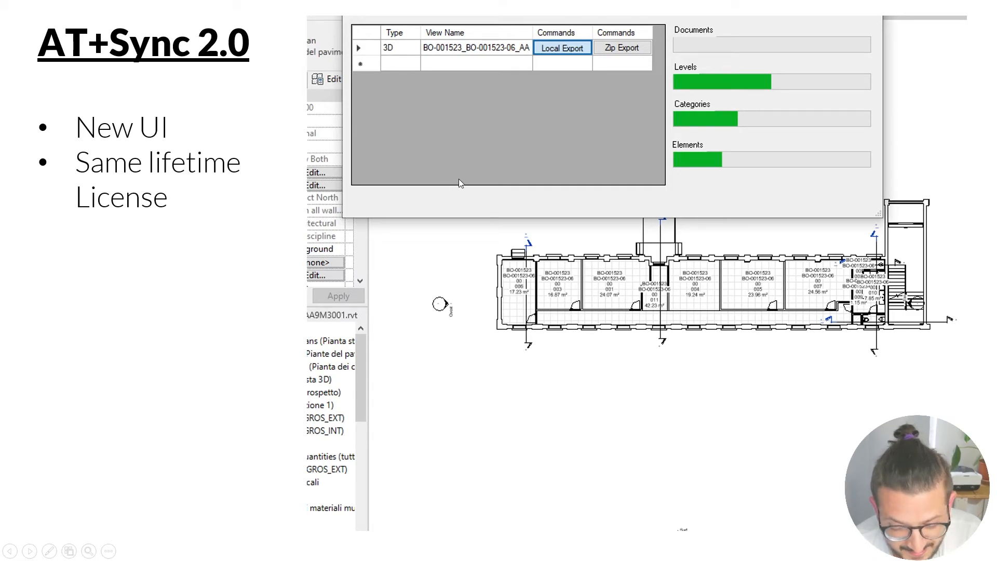
{"action": "mouse_move", "coordinate": [51, 183]}
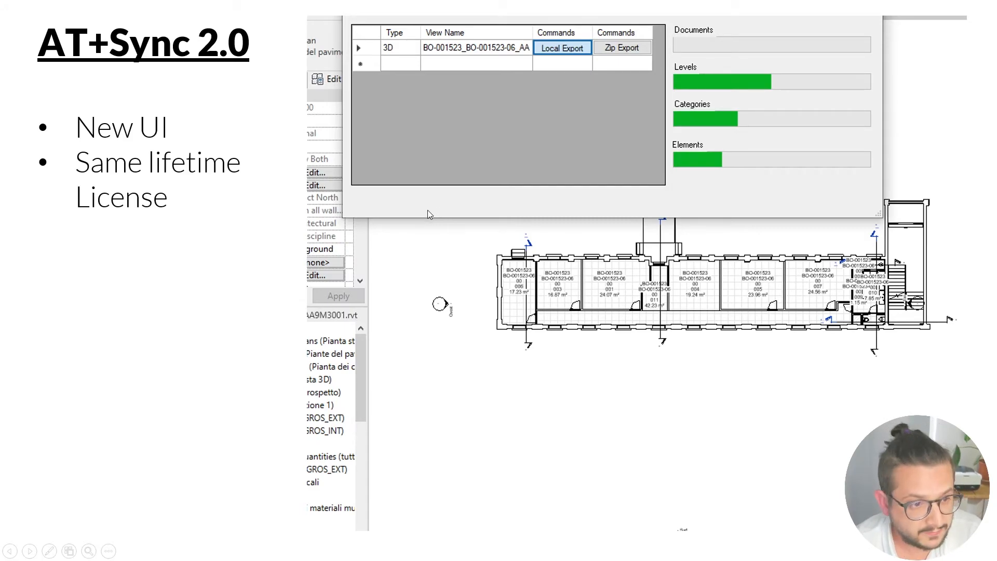
{"action": "mouse_move", "coordinate": [447, 179]}
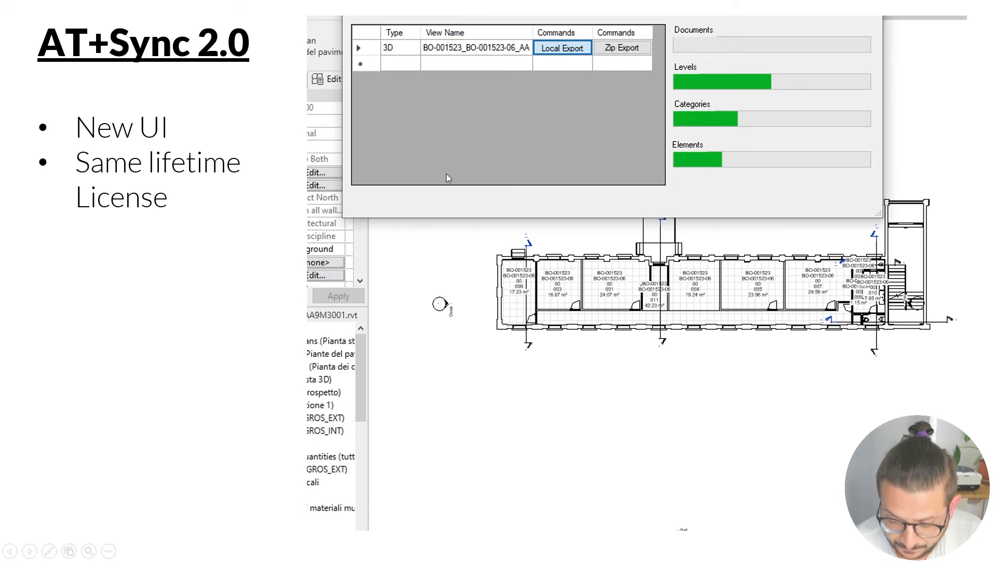
{"action": "mouse_move", "coordinate": [353, 132]}
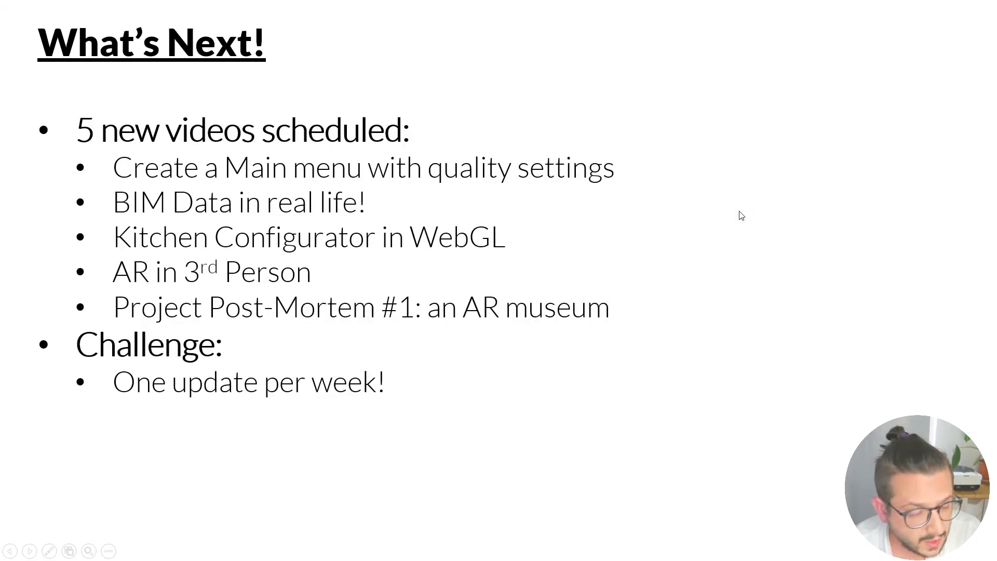
{"action": "mouse_move", "coordinate": [517, 130]}
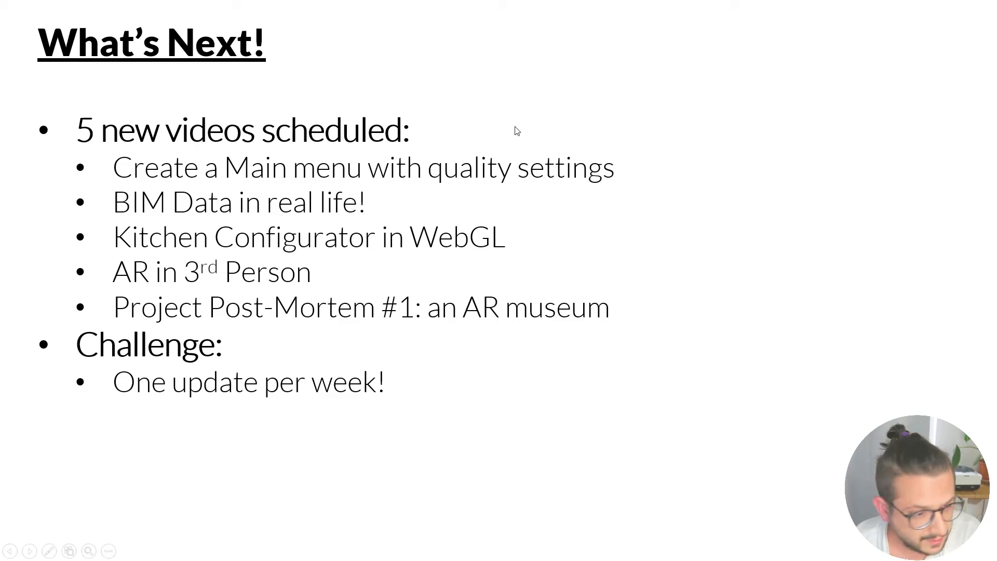
{"action": "mouse_move", "coordinate": [612, 228]}
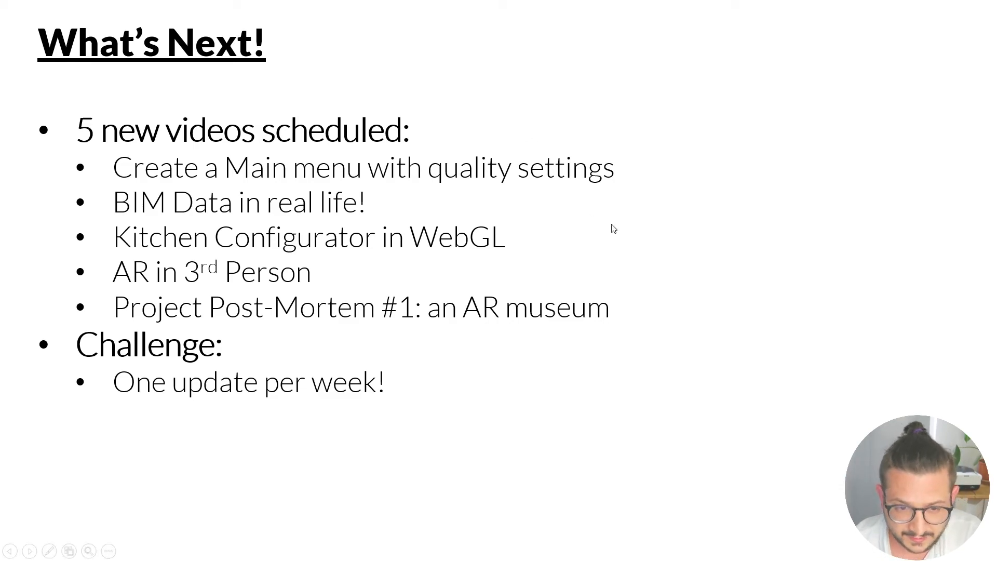